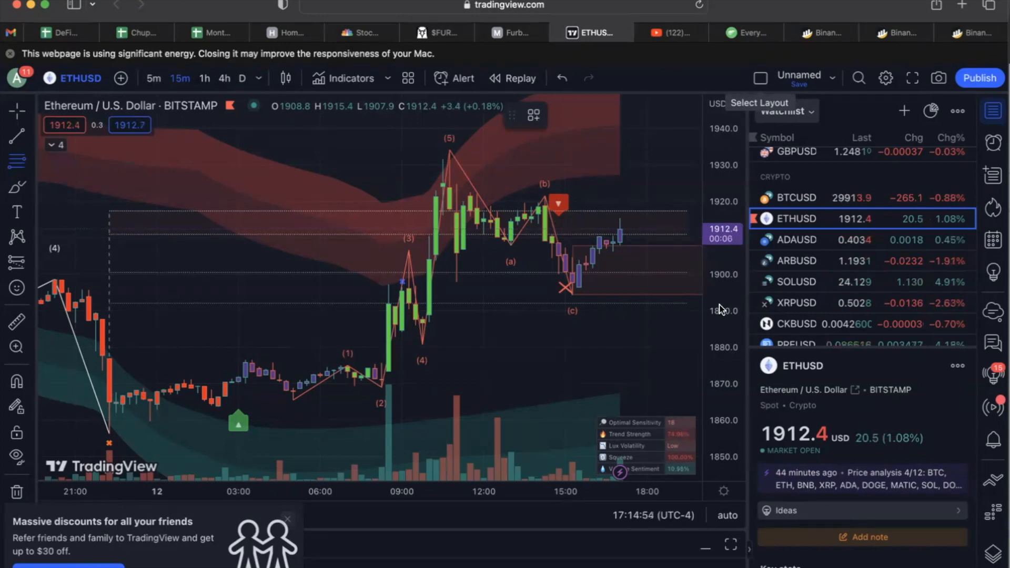
mouse_move(498, 384)
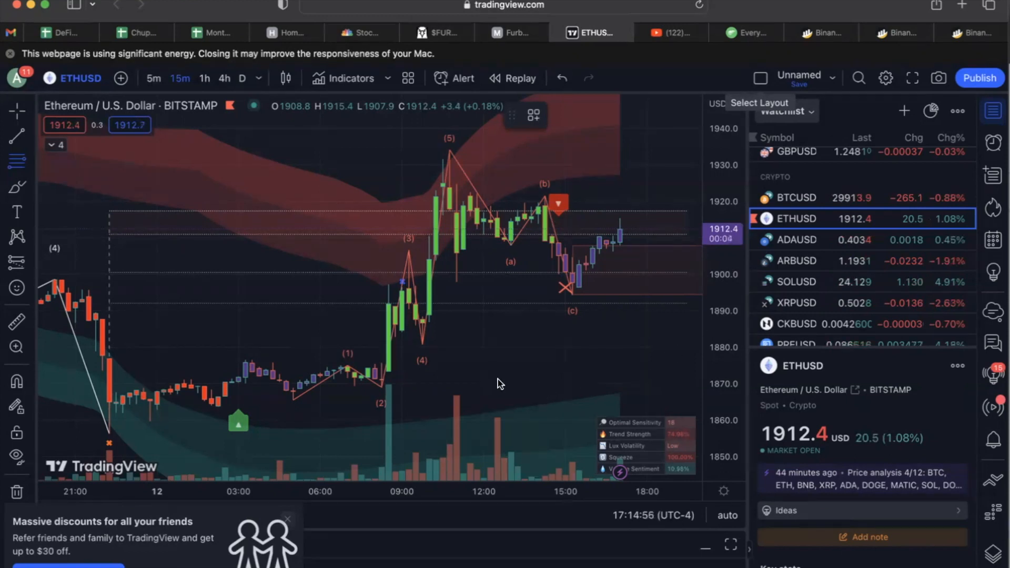
mouse_move(297, 402)
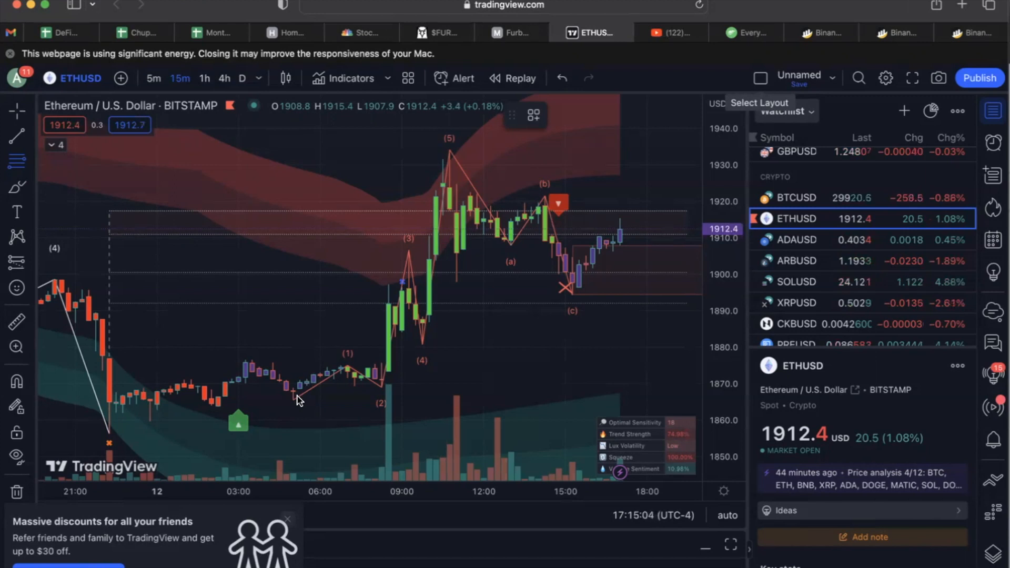
mouse_move(448, 168)
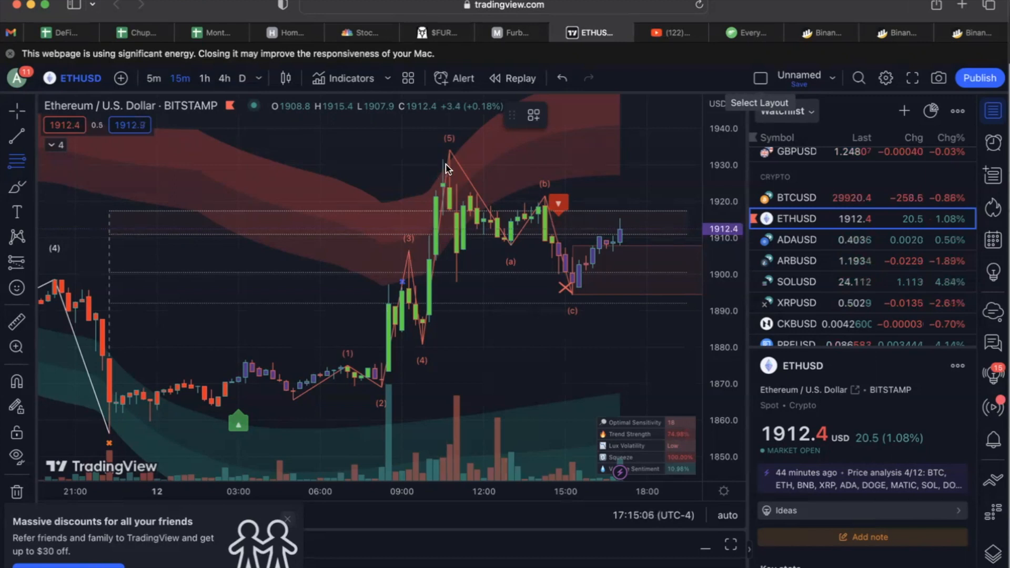
mouse_move(342, 384)
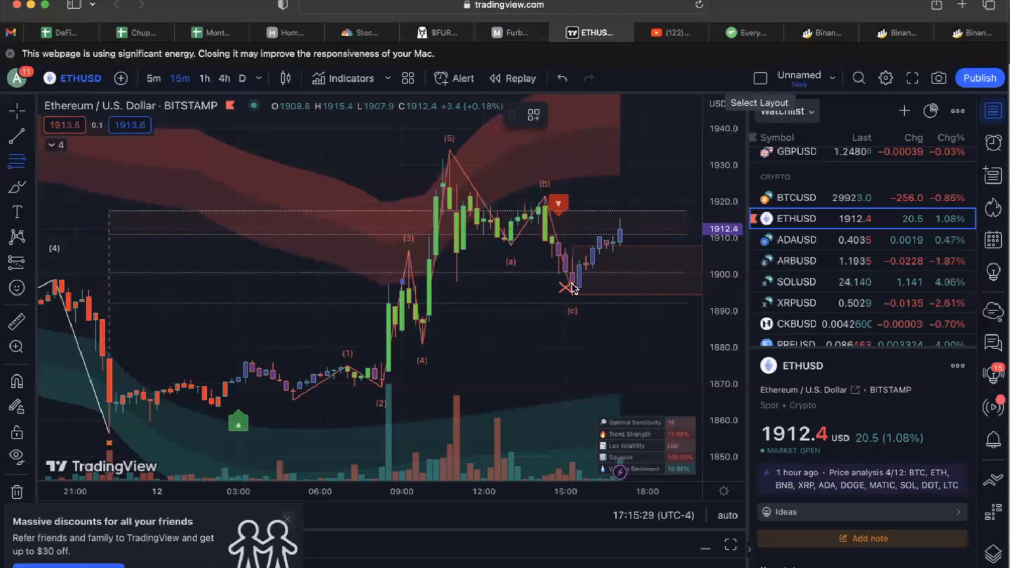
mouse_move(562, 242)
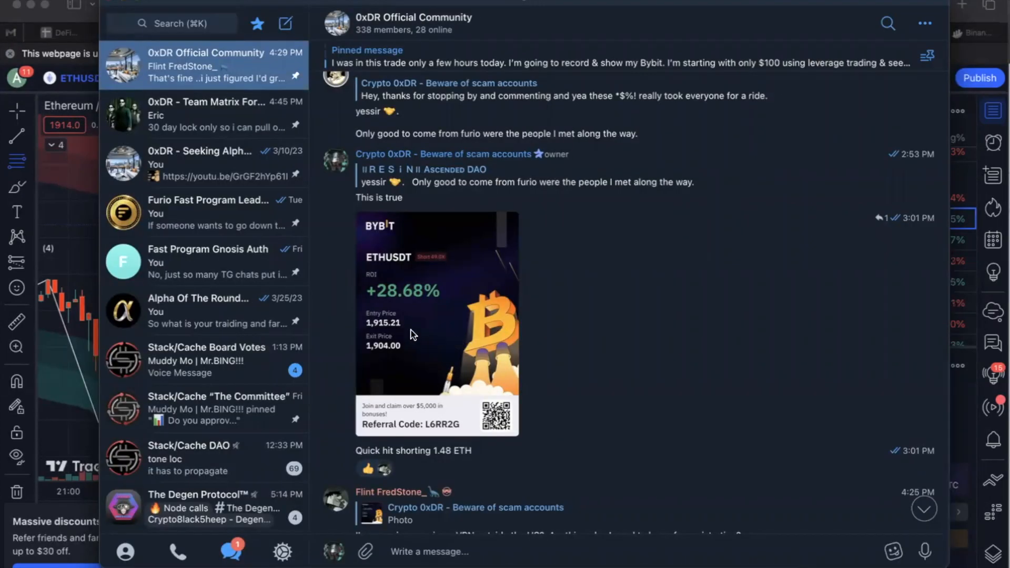
Enlarge the Bybit ETHUSDT short card (+28.68% ROI), then put Telegram away for the ETH/USD chart.
click(413, 335)
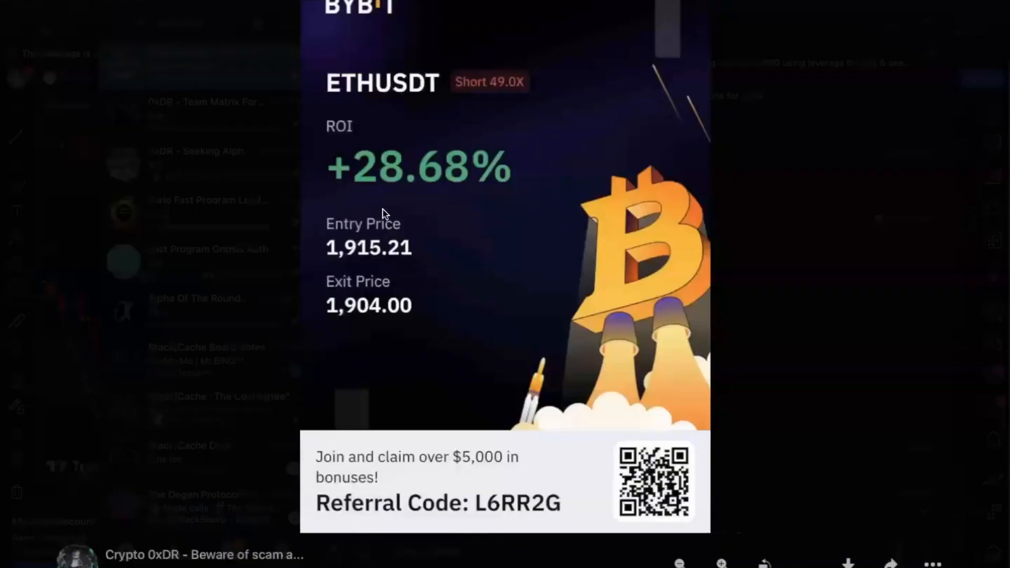
mouse_move(492, 90)
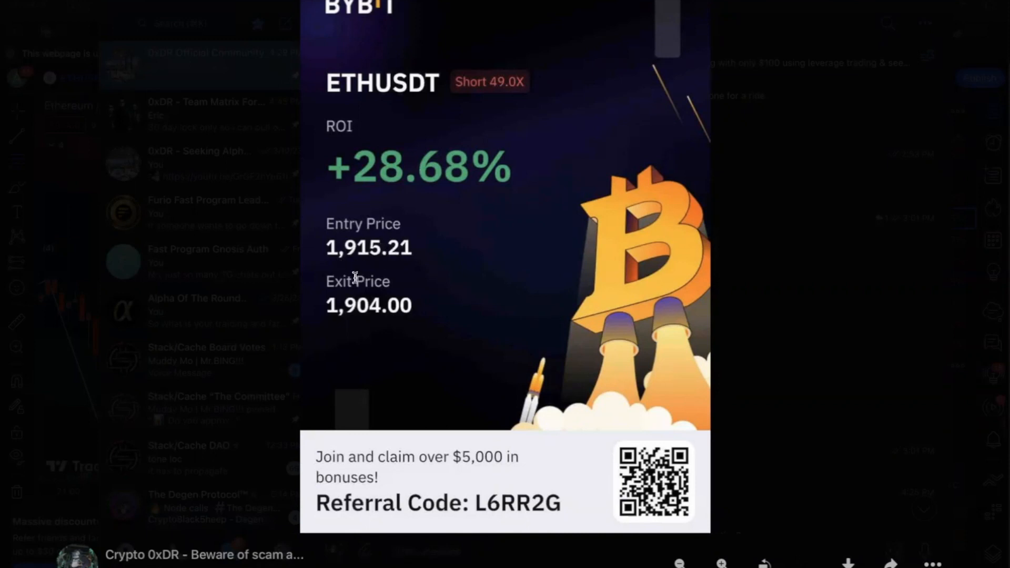
mouse_move(359, 320)
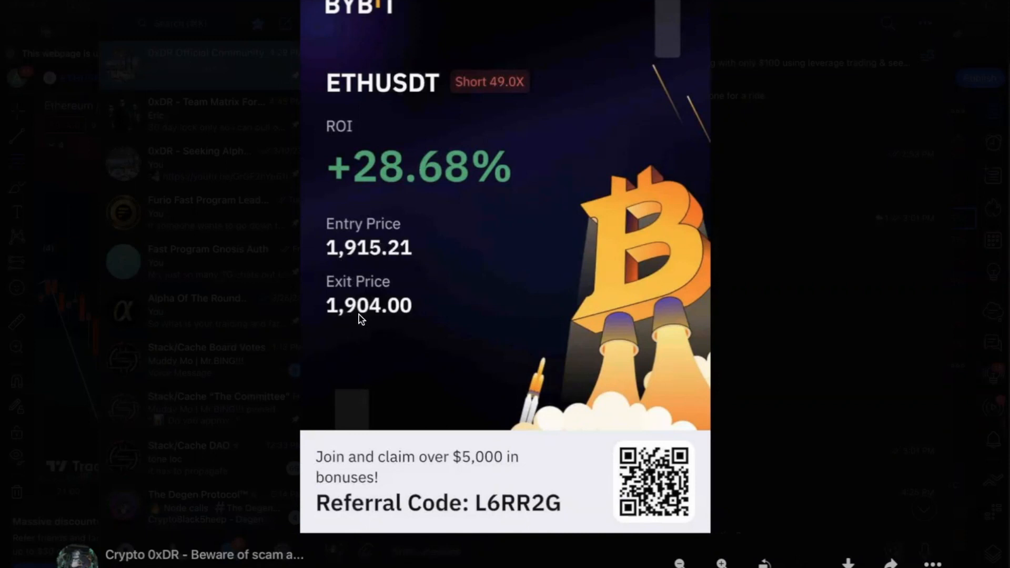
mouse_move(372, 291)
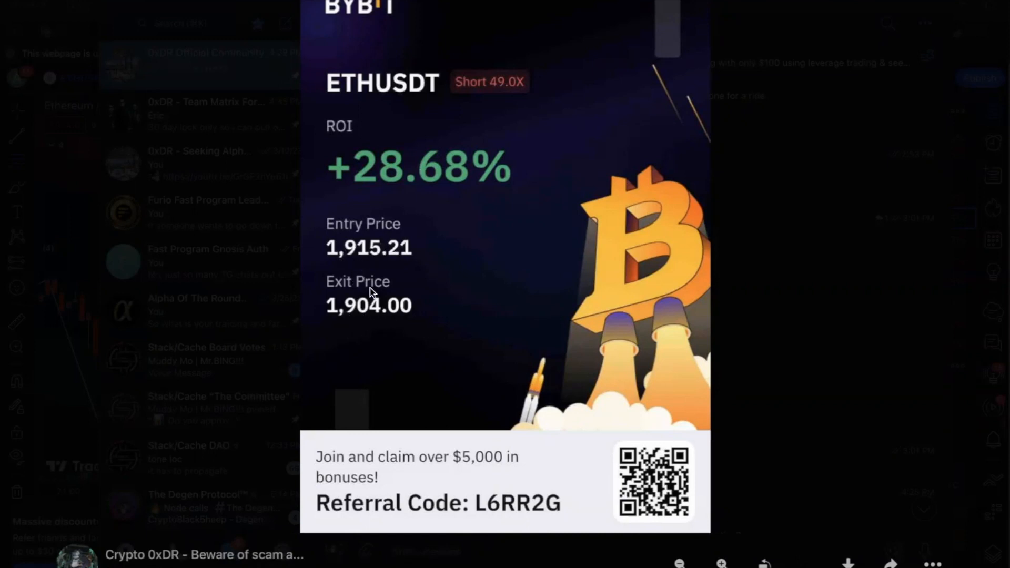
mouse_move(406, 290)
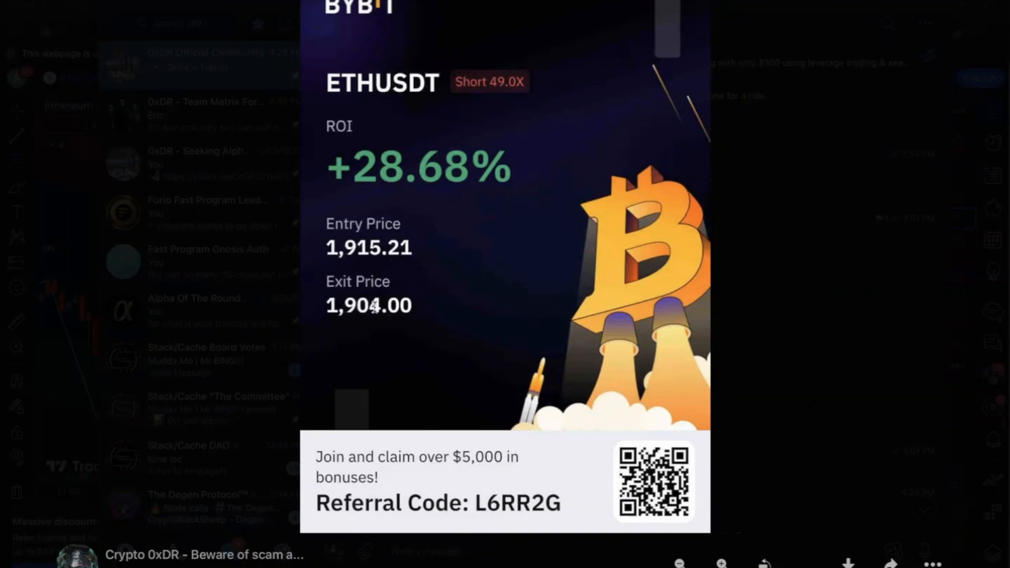
mouse_move(730, 278)
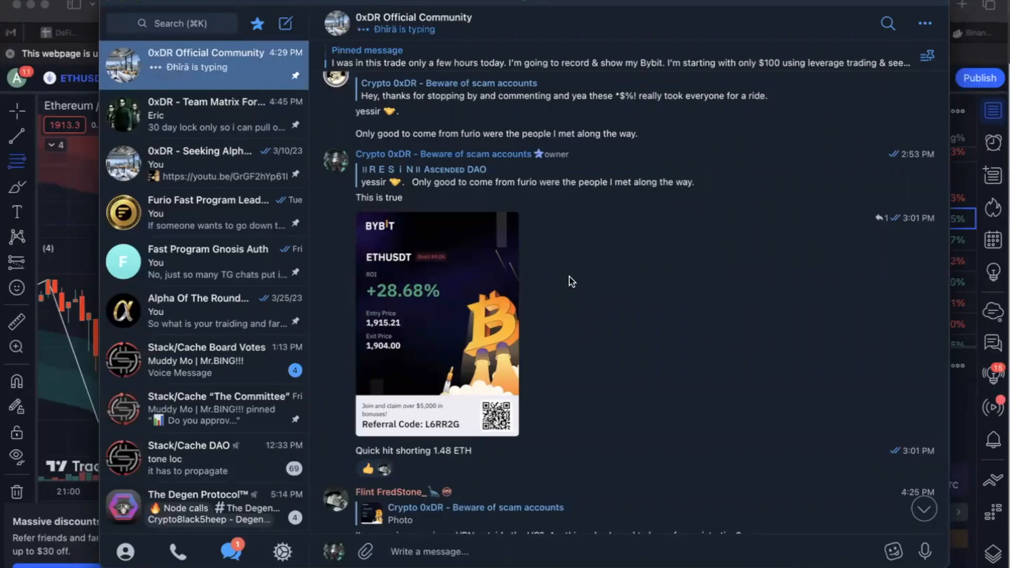
click(591, 31)
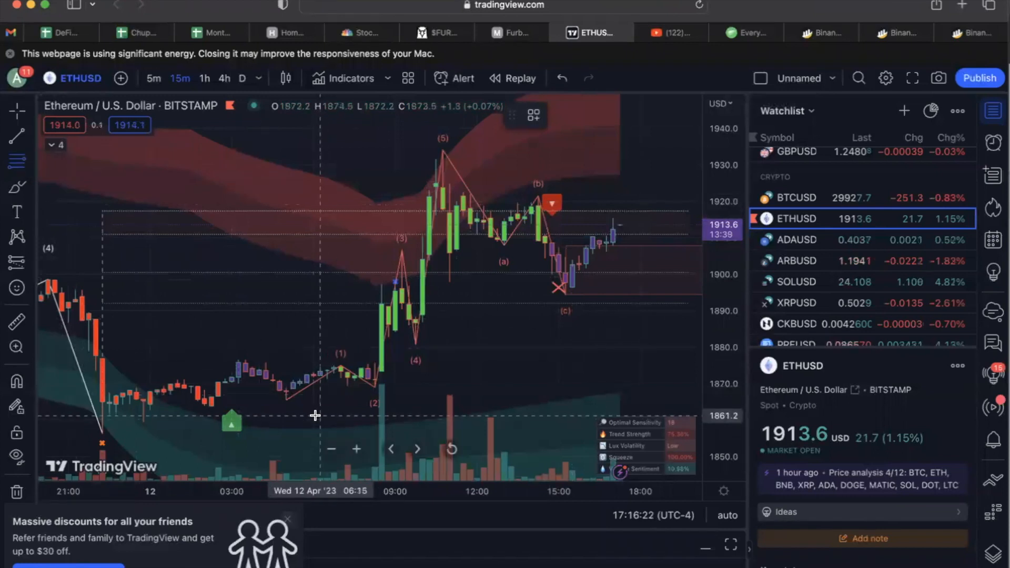
click(13, 162)
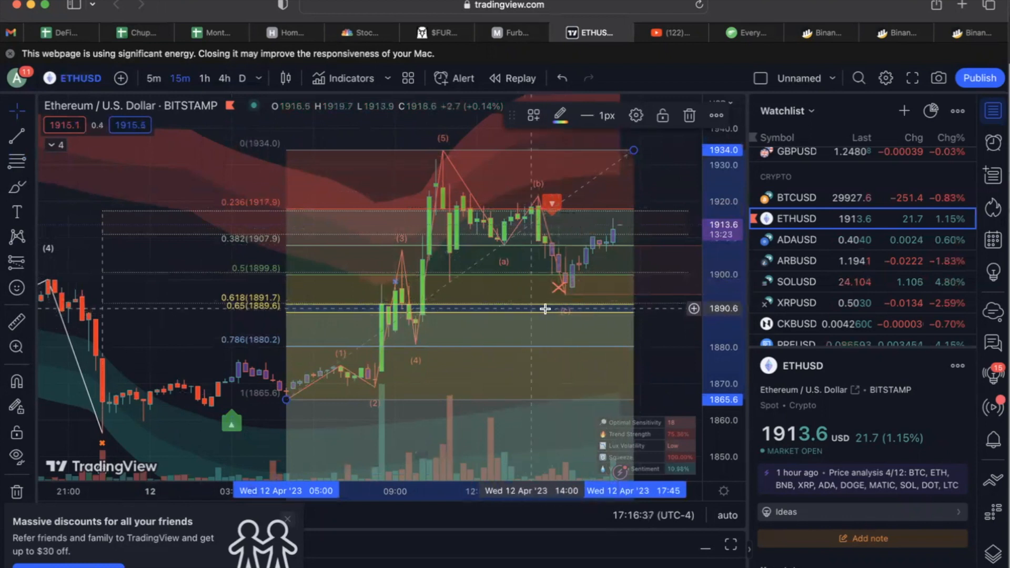
mouse_move(545, 277)
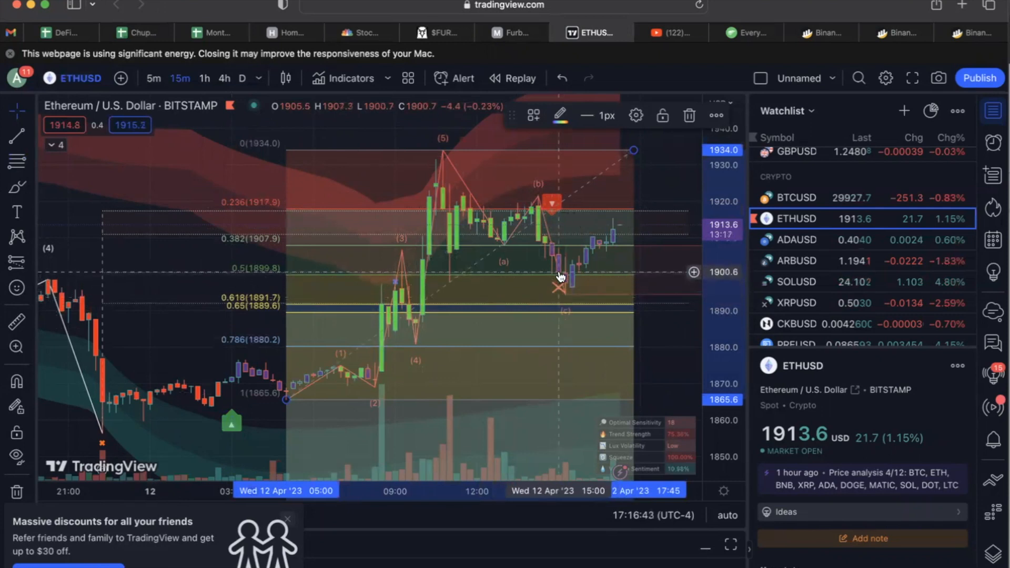
mouse_move(565, 298)
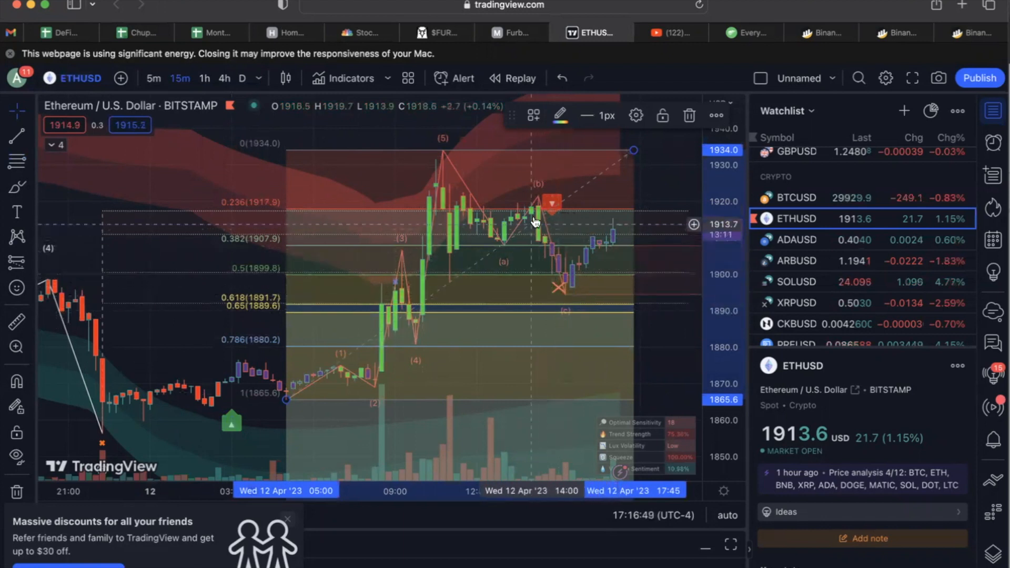
mouse_move(528, 216)
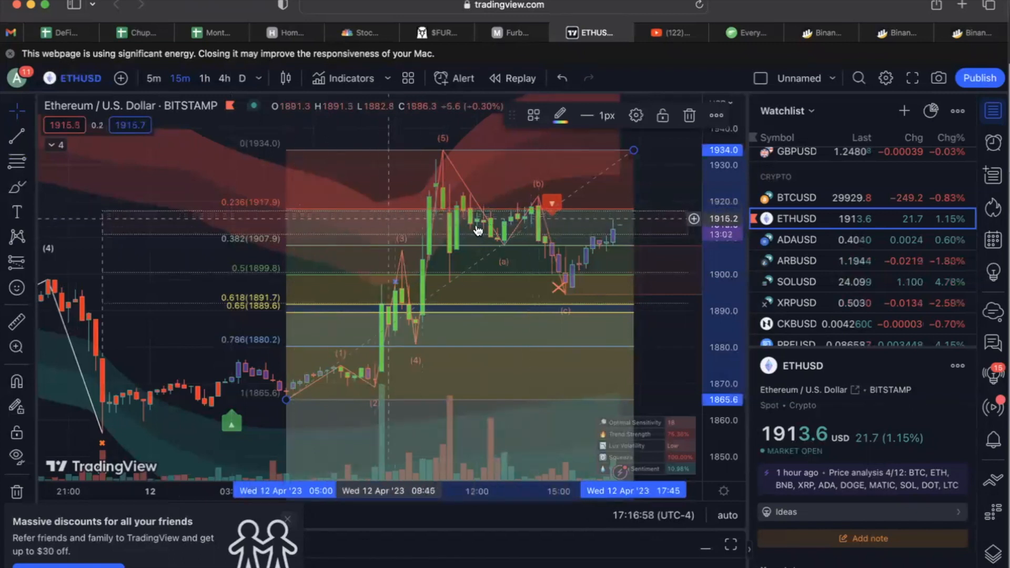
mouse_move(537, 221)
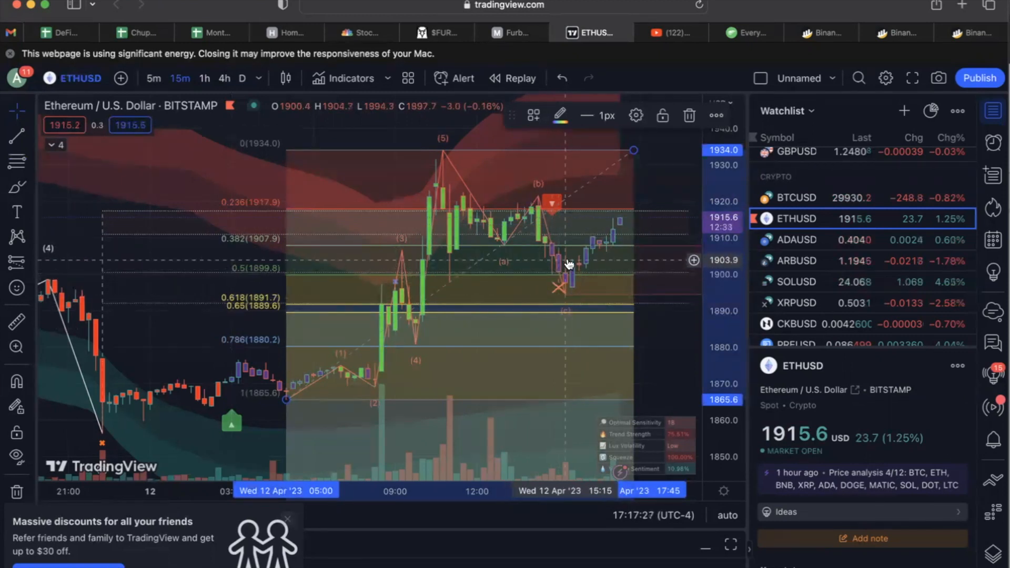
drag(567, 264, 510, 282)
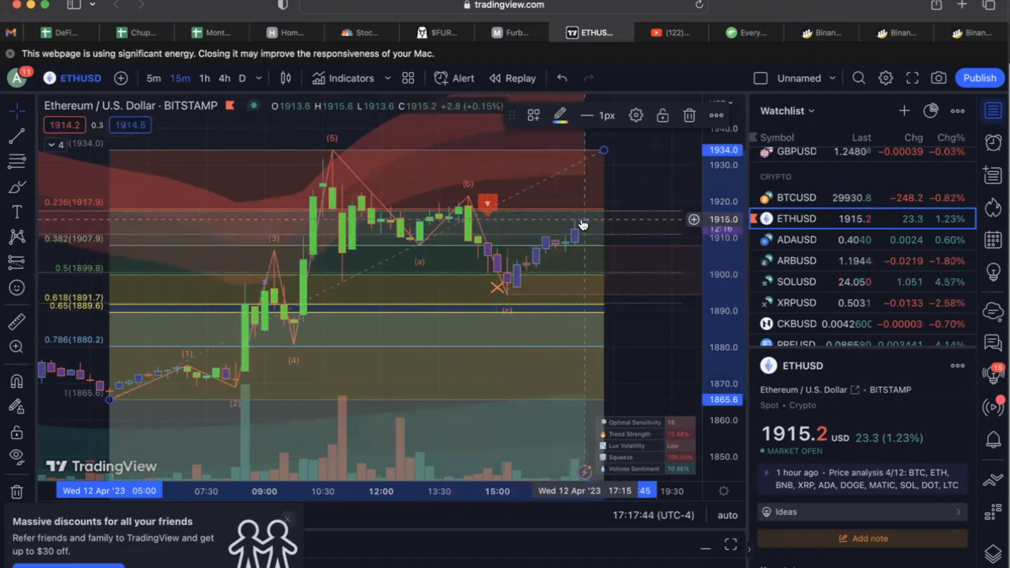
mouse_move(533, 295)
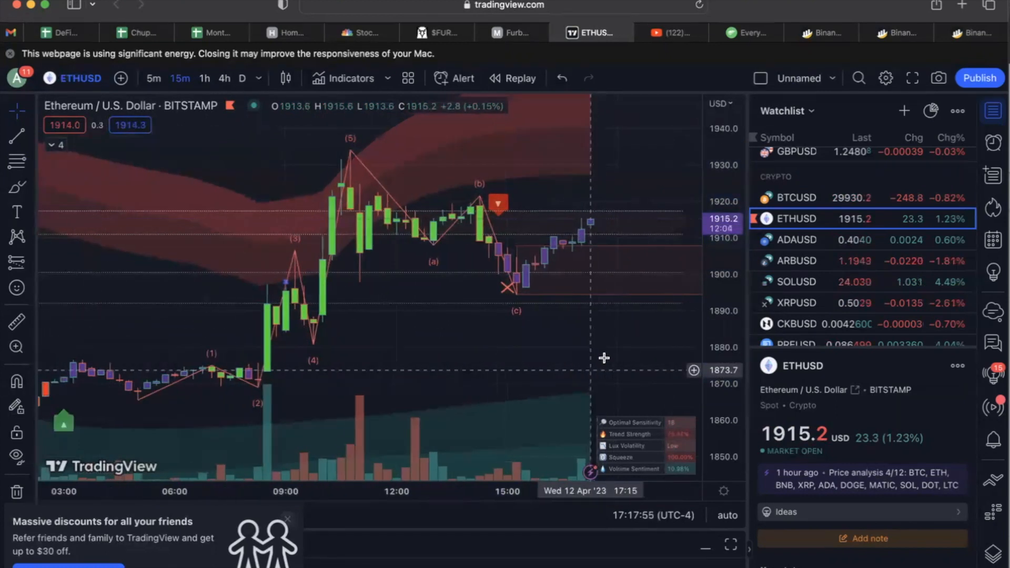
mouse_move(488, 206)
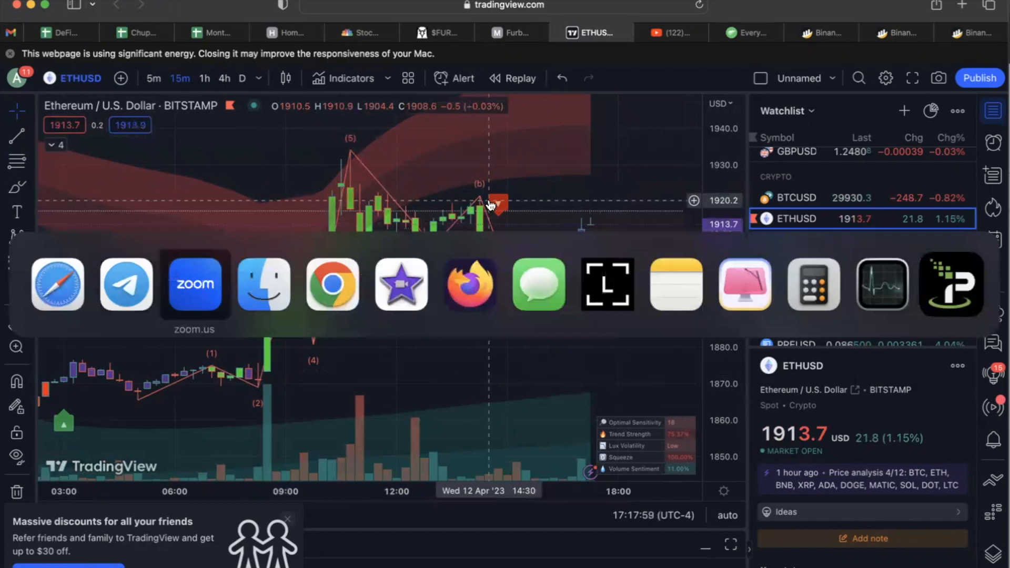
mouse_move(332, 286)
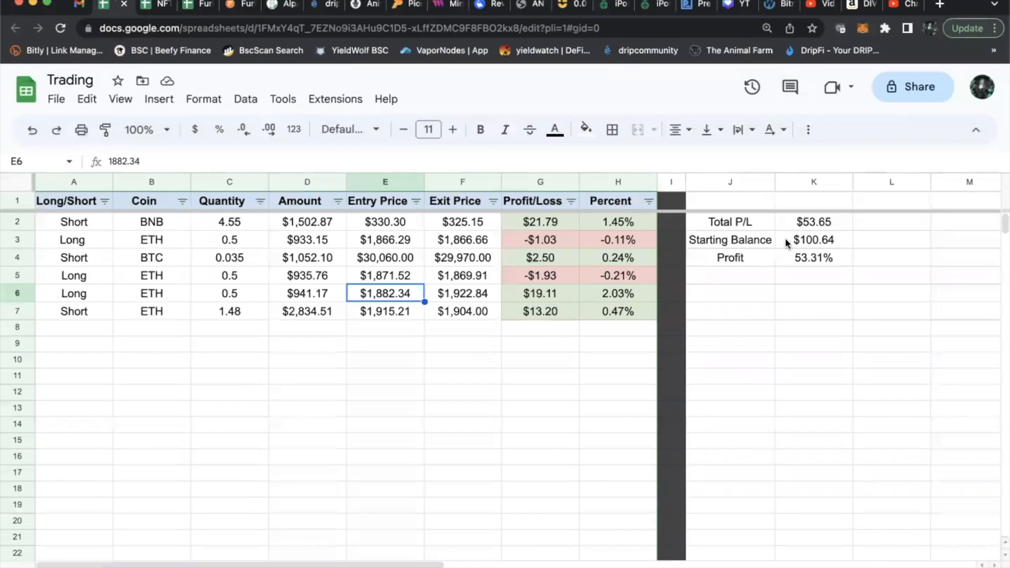
click(815, 239)
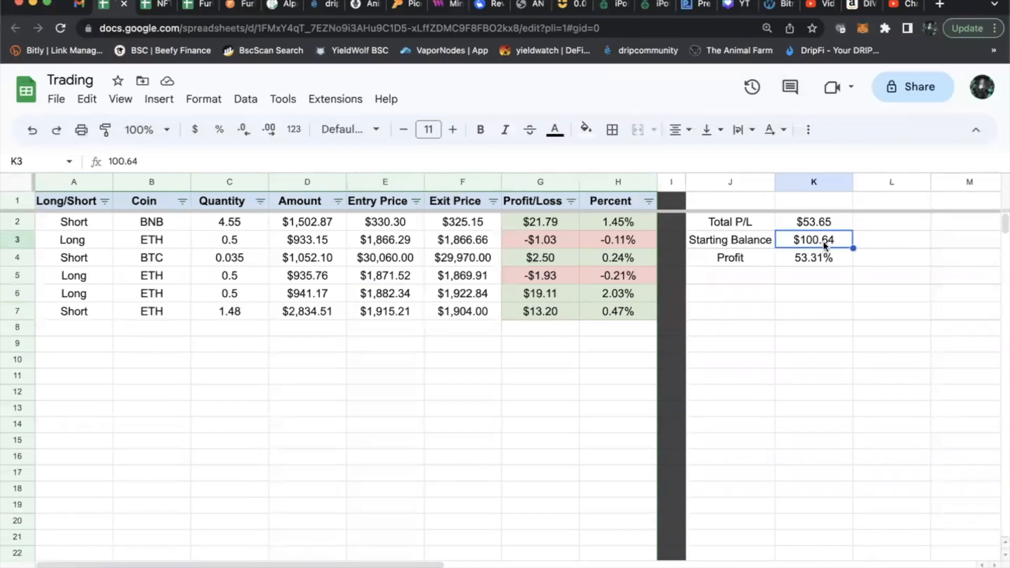
mouse_move(118, 240)
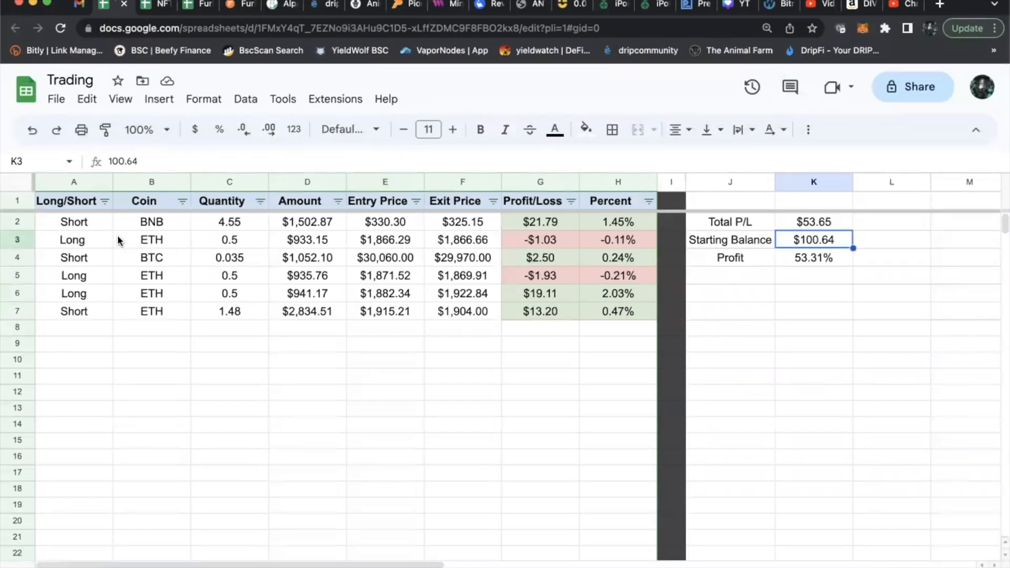
click(74, 222)
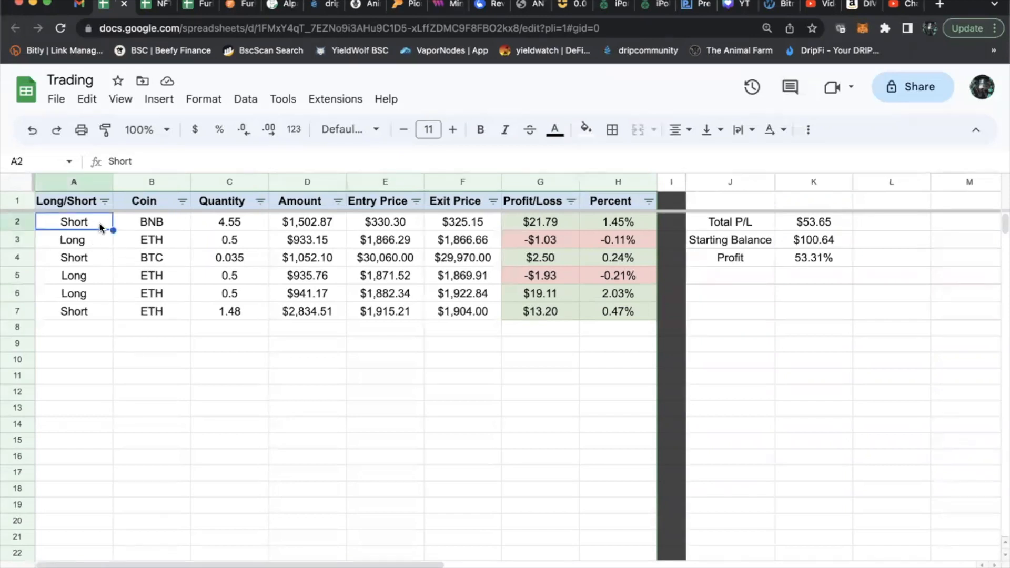
click(151, 221)
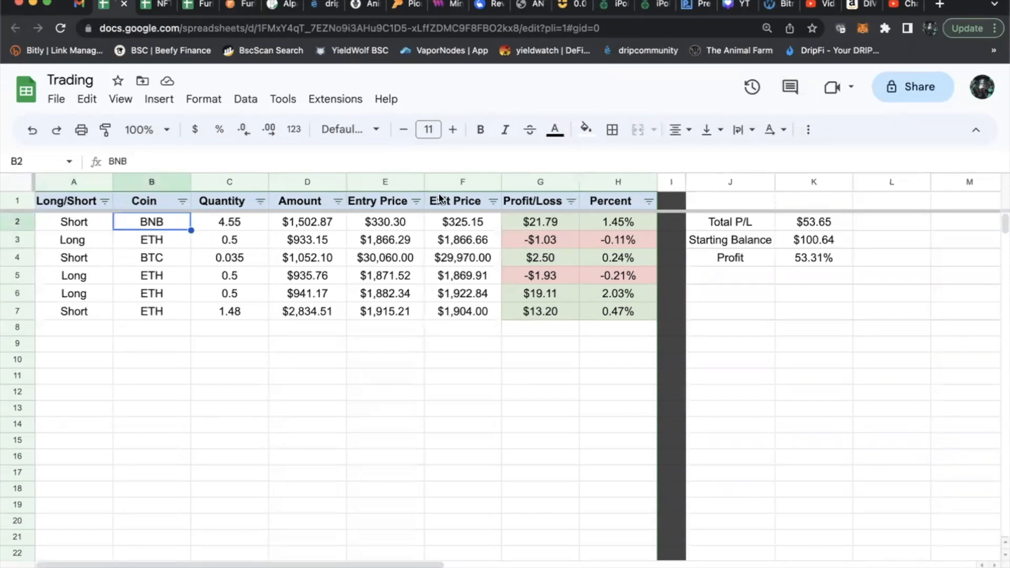
click(230, 222)
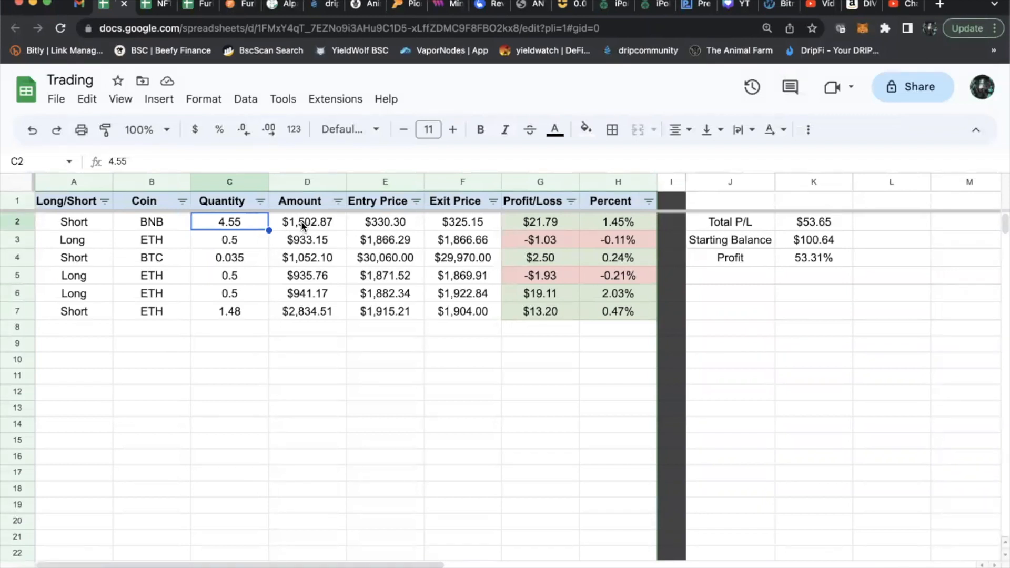
mouse_move(562, 225)
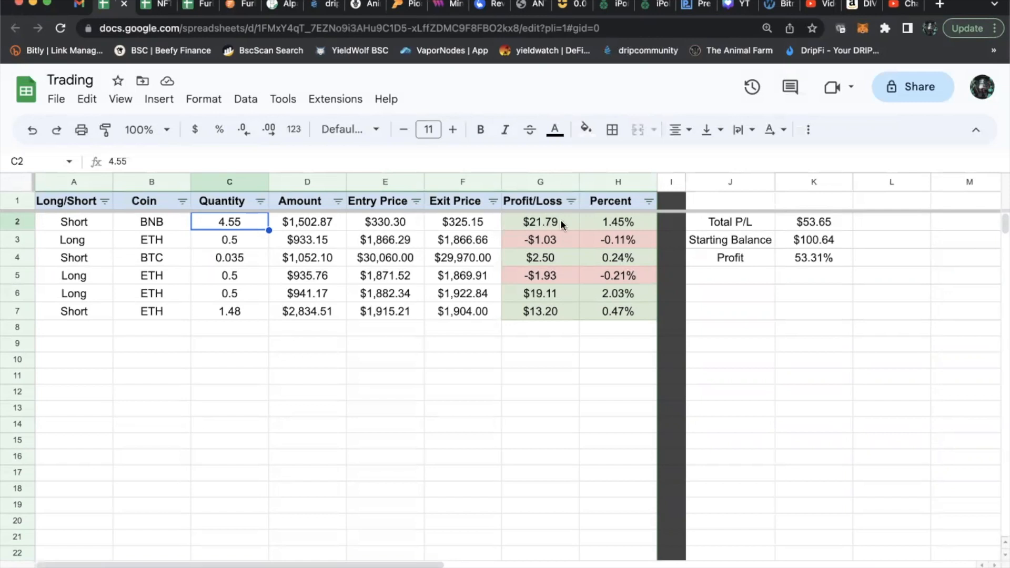
mouse_move(532, 248)
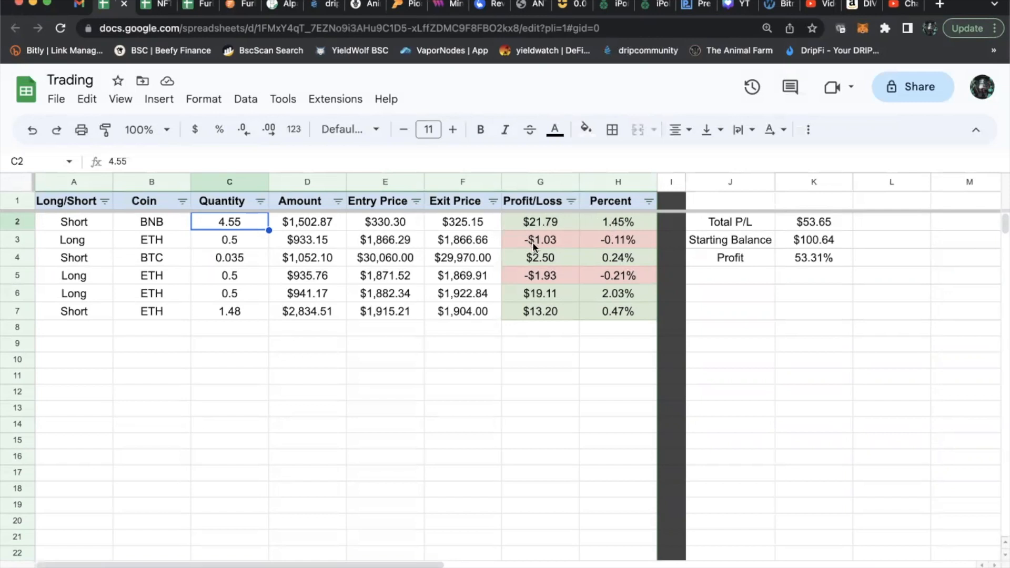
click(152, 240)
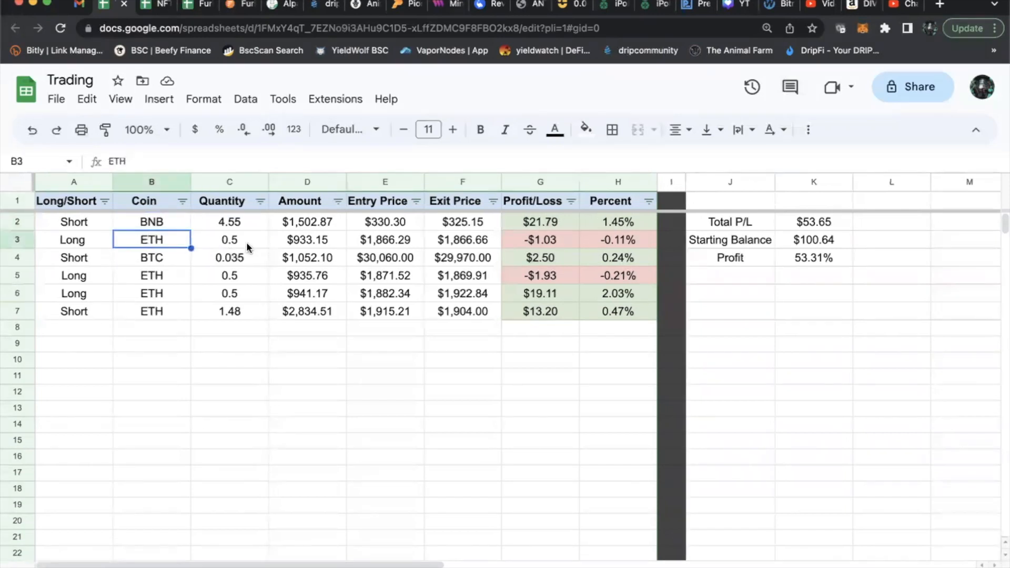
click(229, 240)
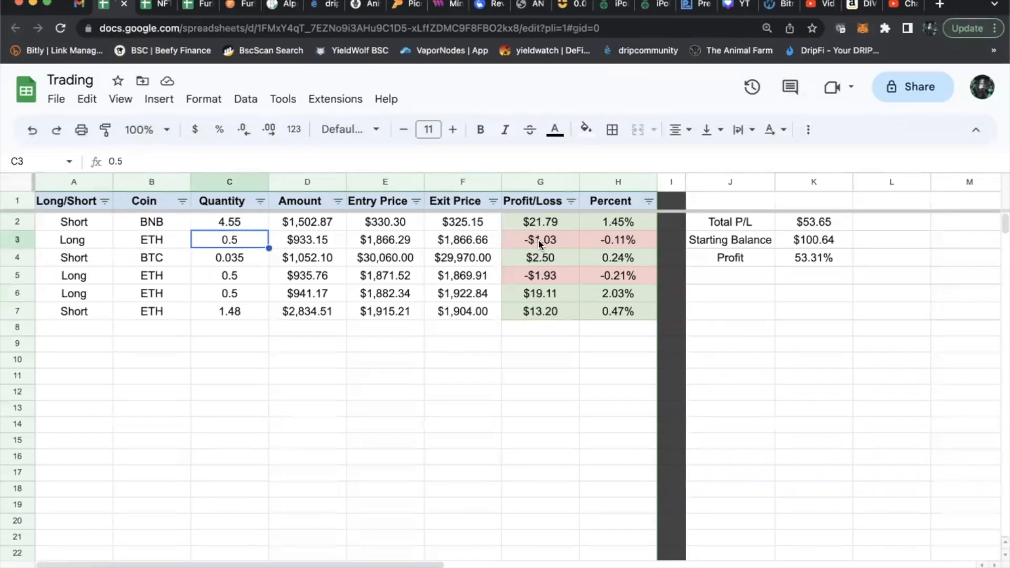
mouse_move(566, 246)
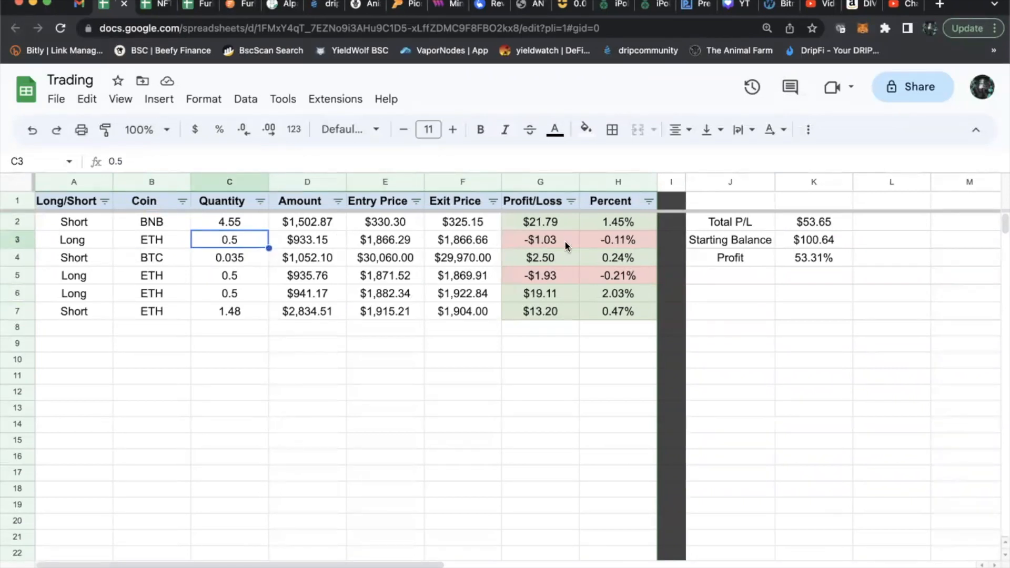
click(151, 257)
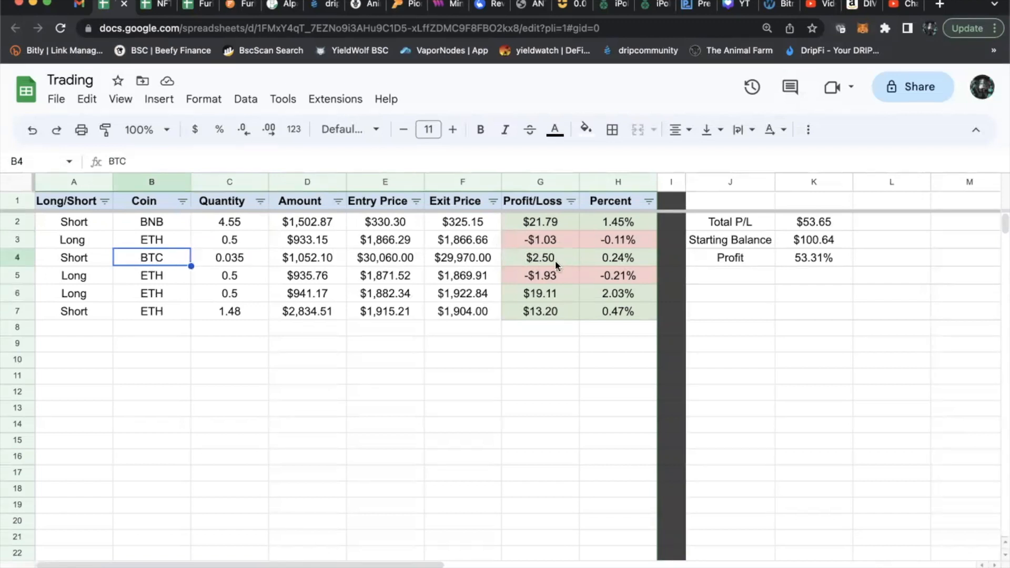
mouse_move(613, 260)
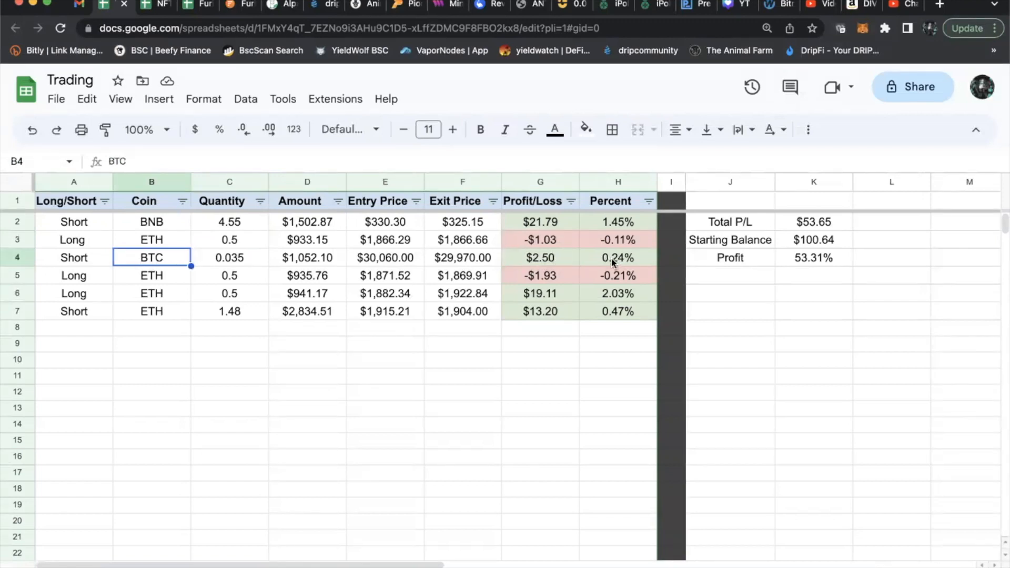
click(385, 257)
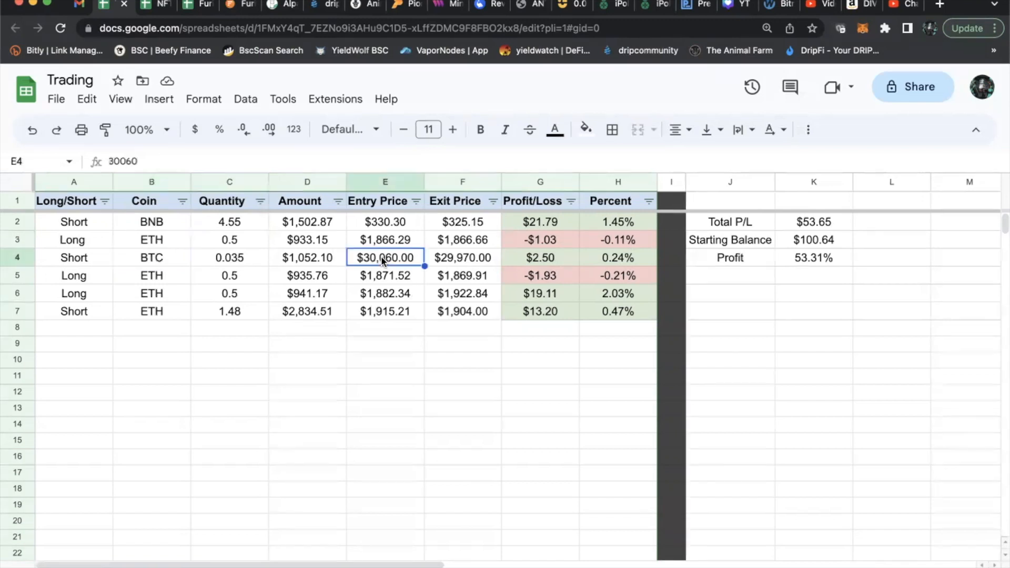
click(386, 240)
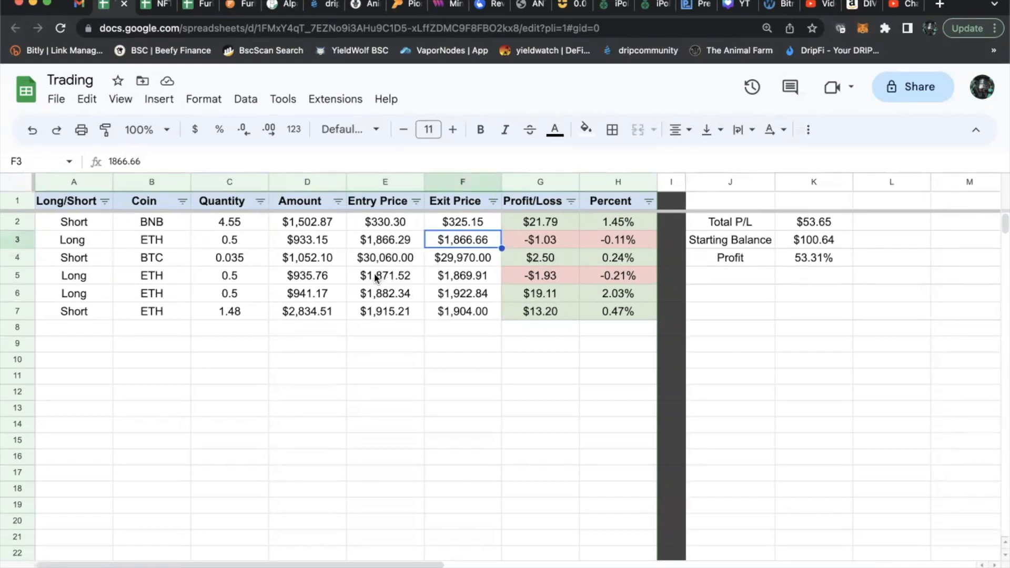
click(385, 276)
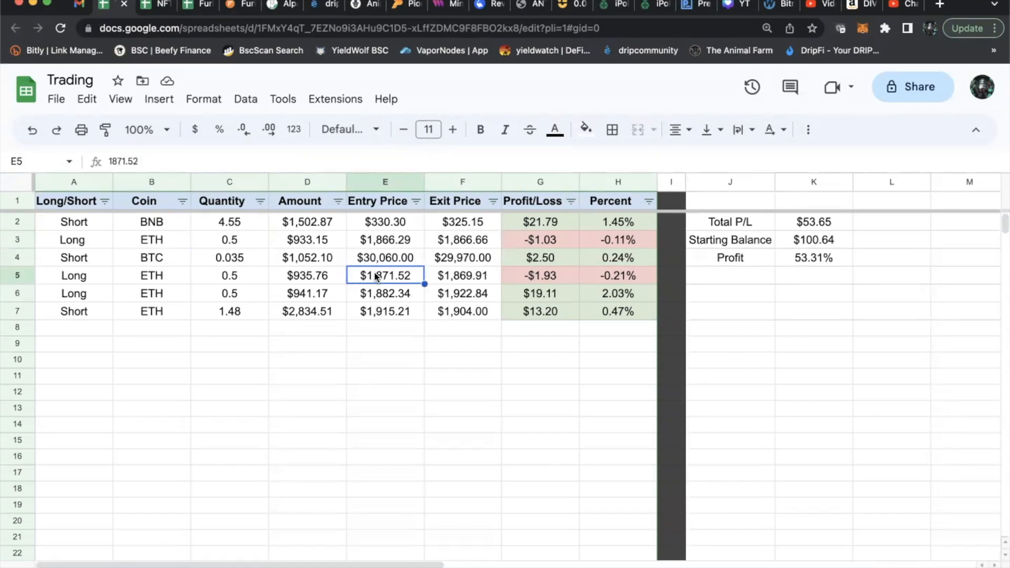
click(385, 256)
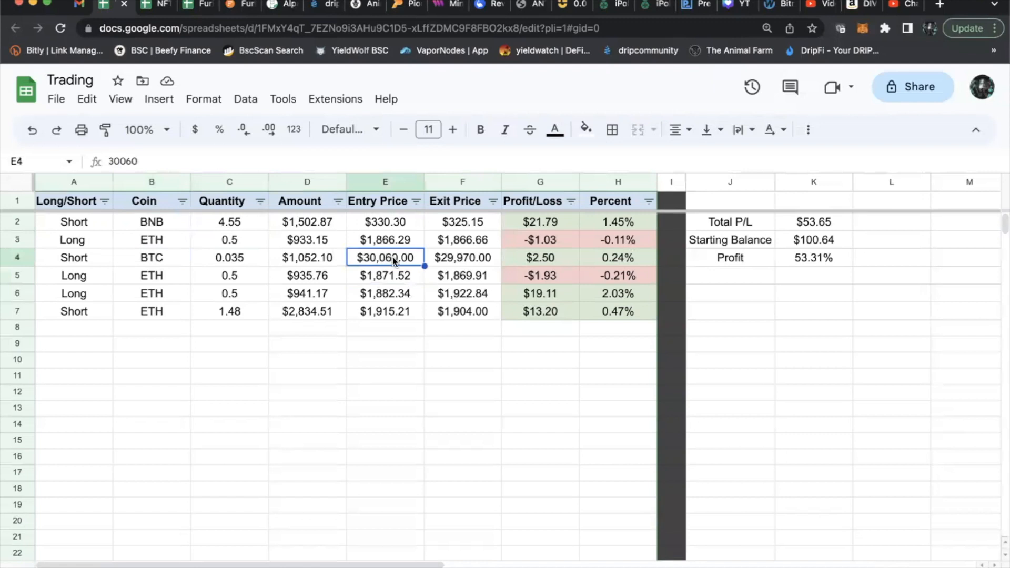
click(386, 276)
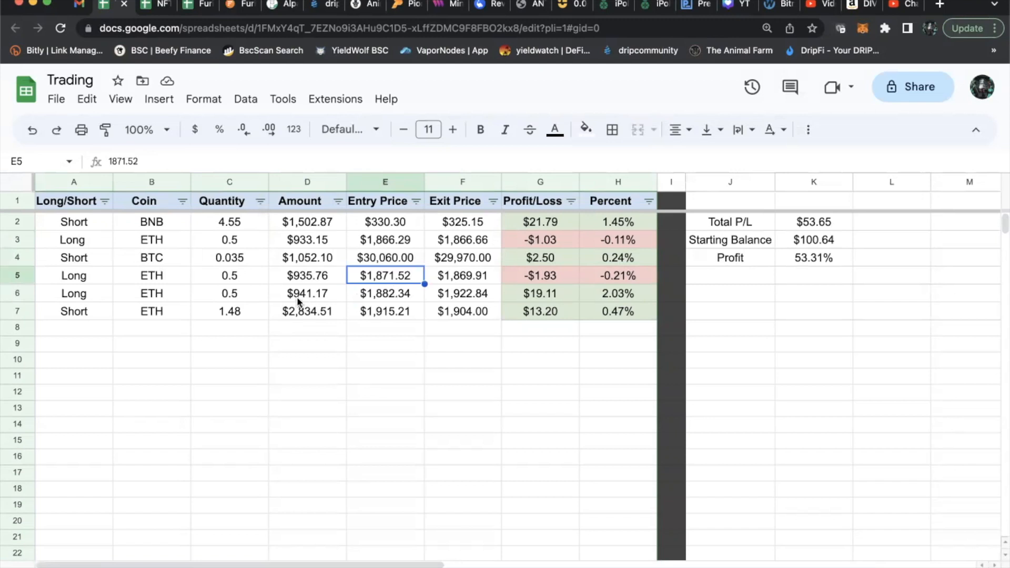
mouse_move(117, 286)
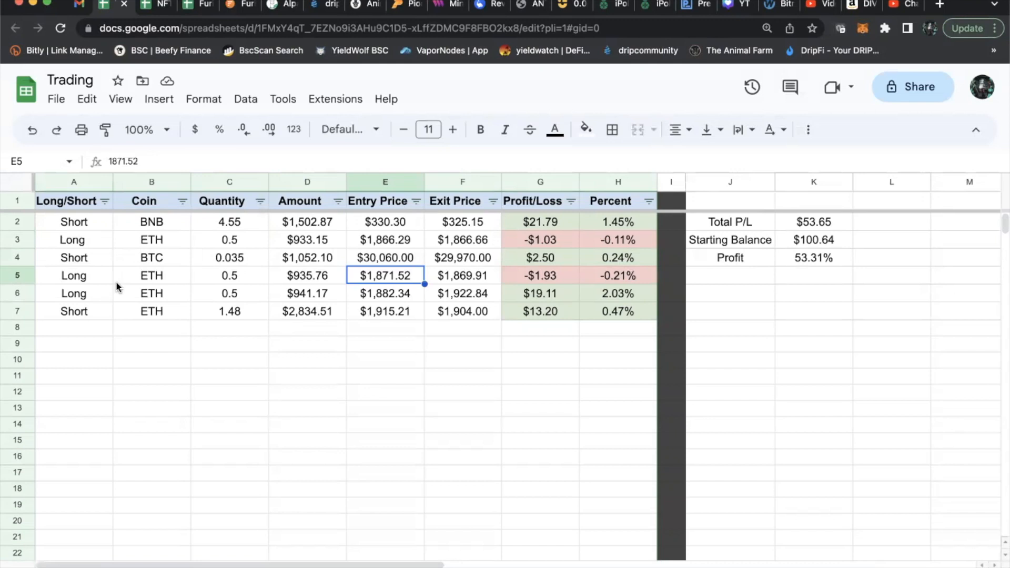
mouse_move(77, 280)
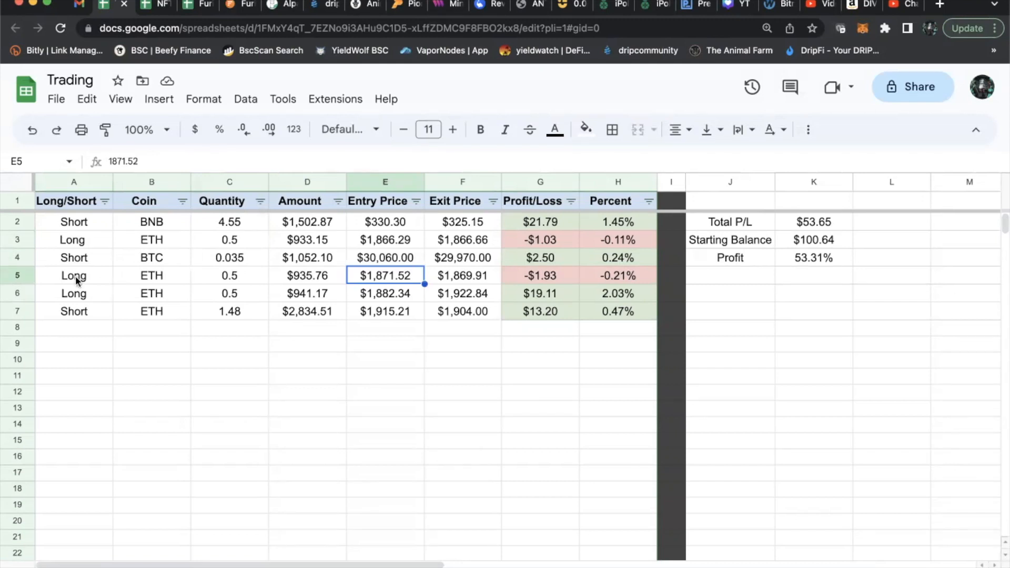
mouse_move(239, 284)
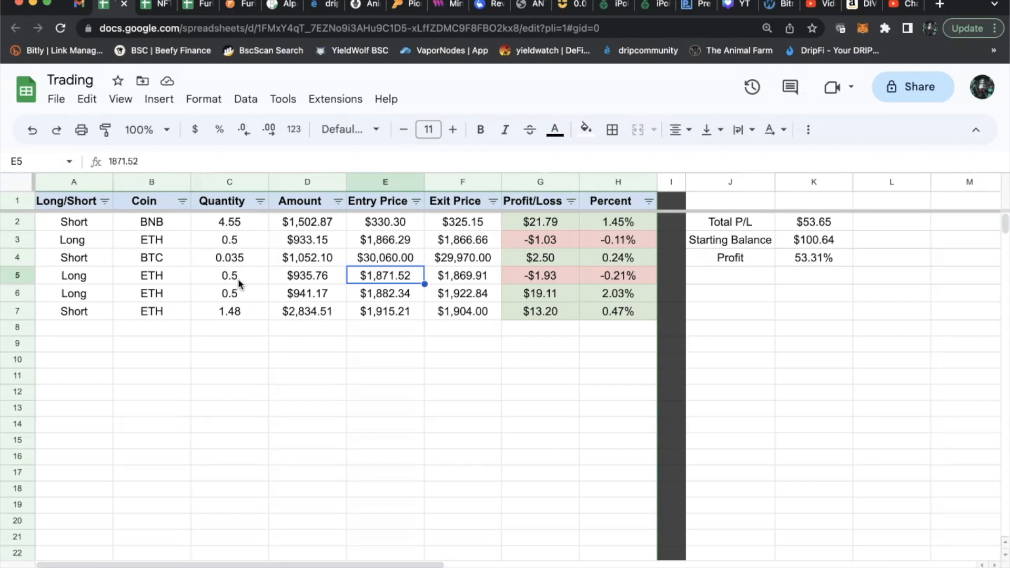
click(229, 293)
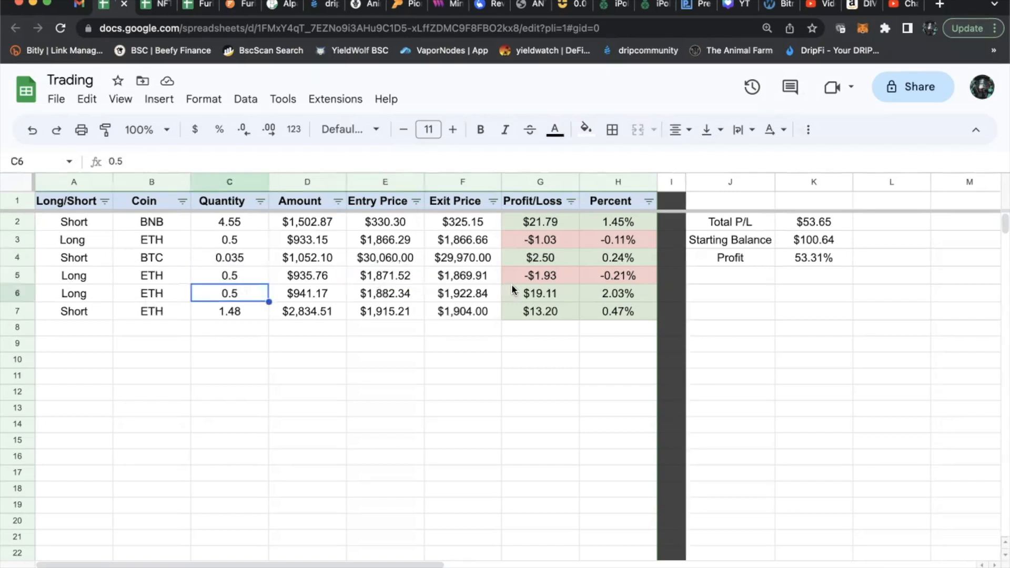
click(541, 276)
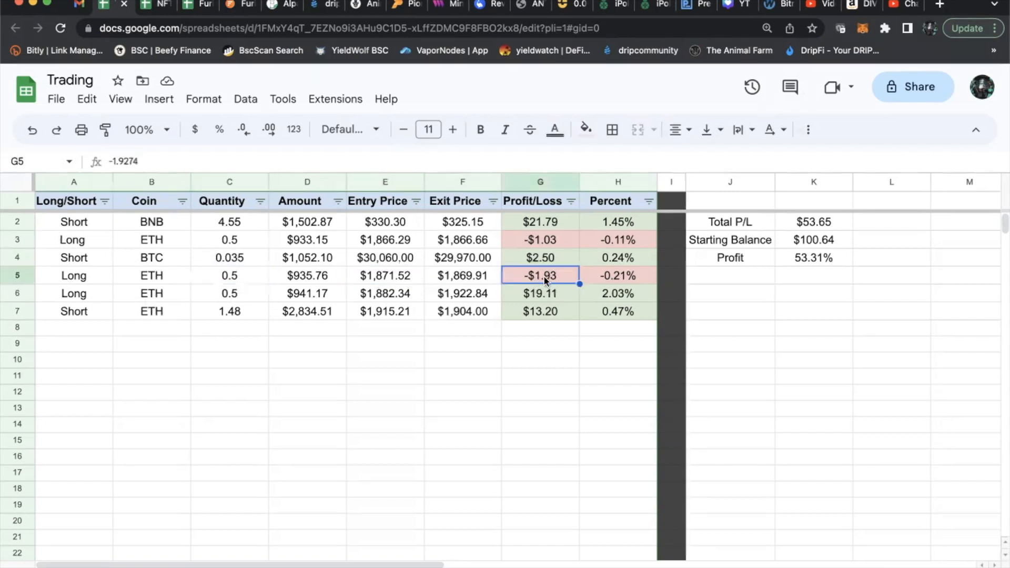
mouse_move(488, 287)
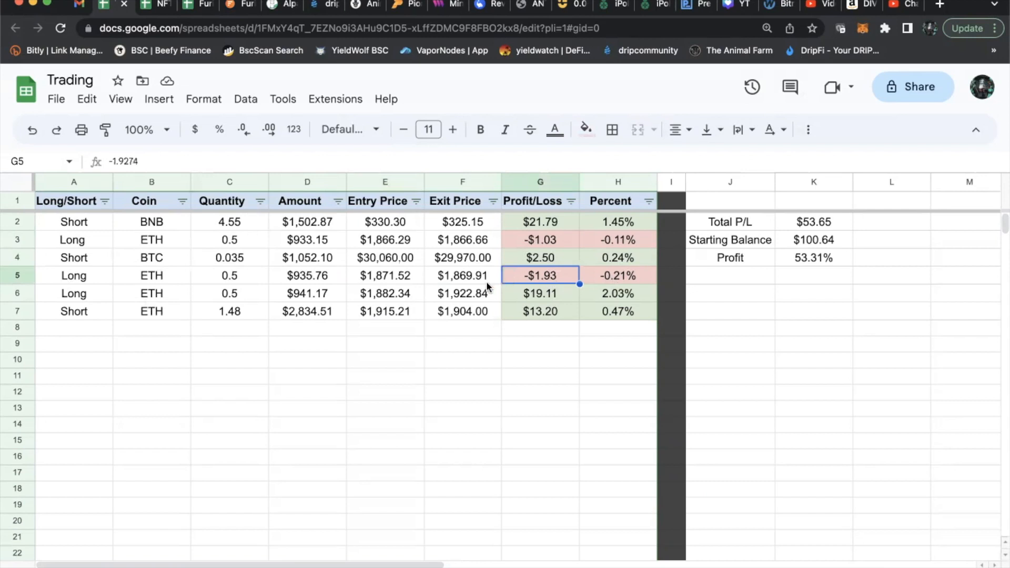
mouse_move(450, 298)
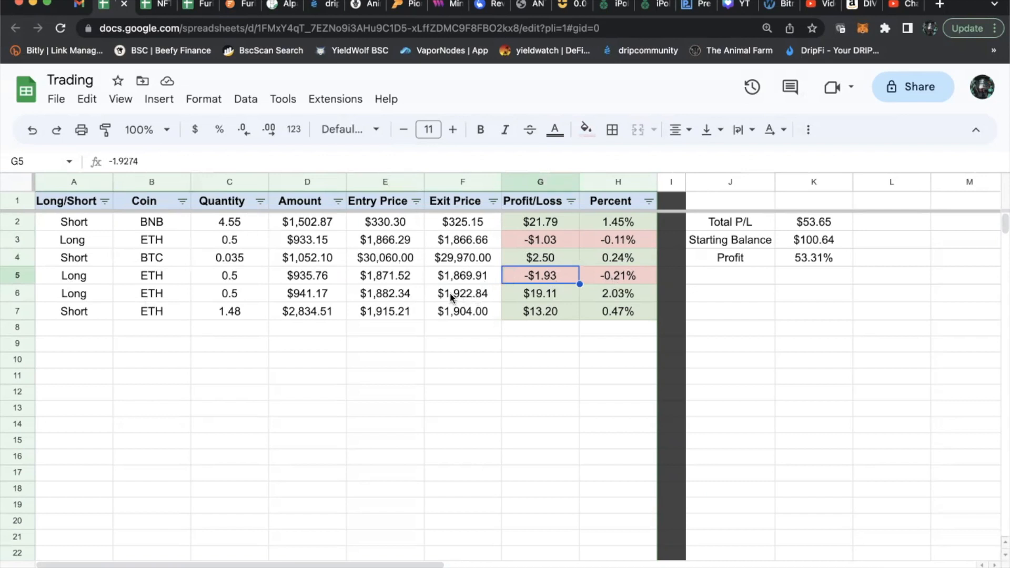
click(541, 293)
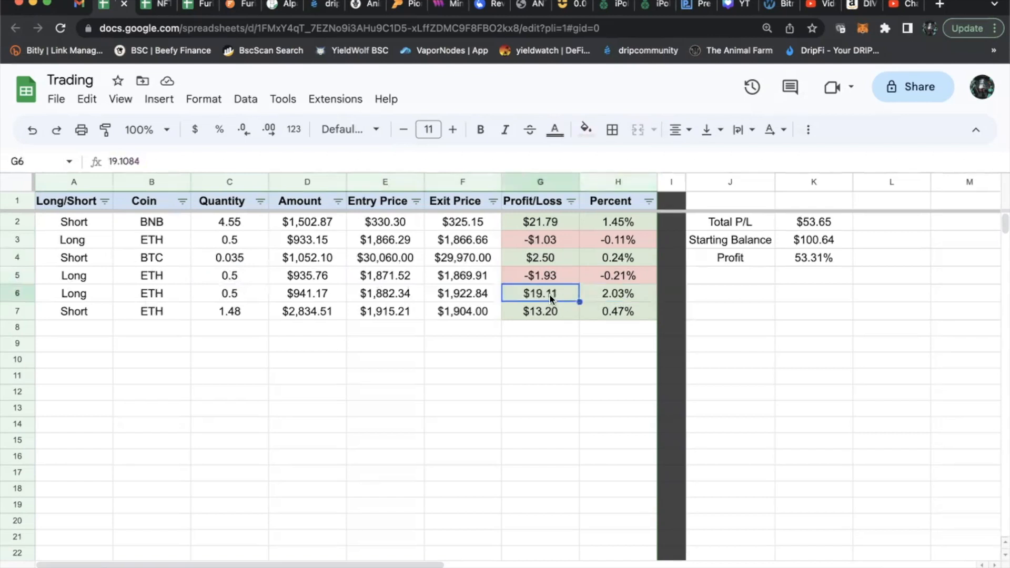
mouse_move(293, 290)
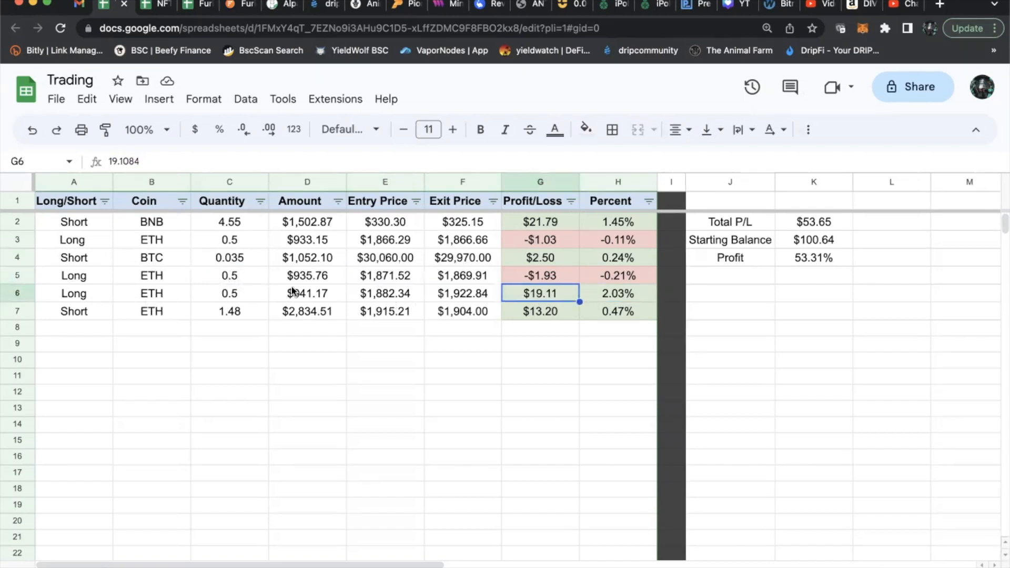
mouse_move(522, 301)
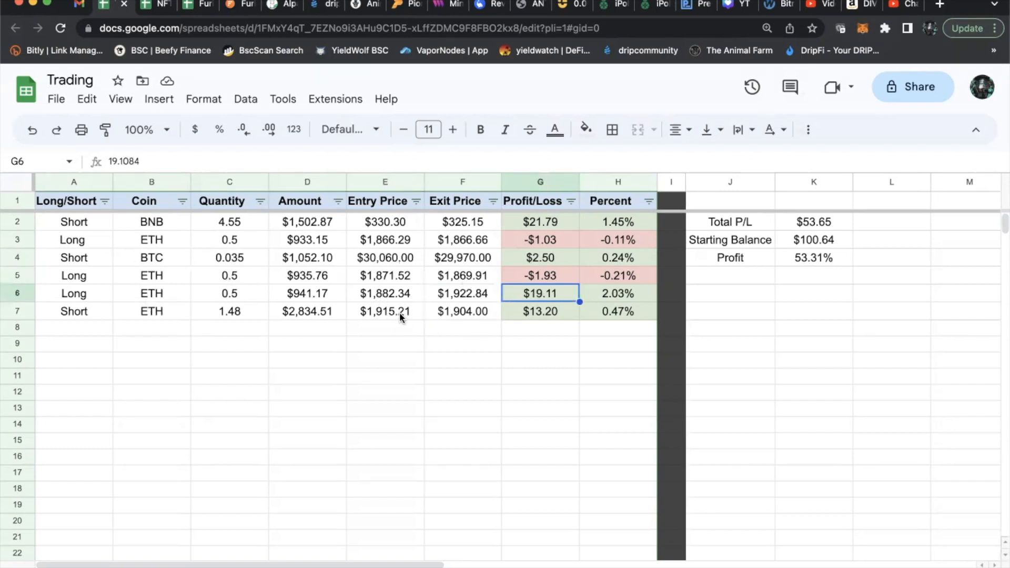
click(463, 292)
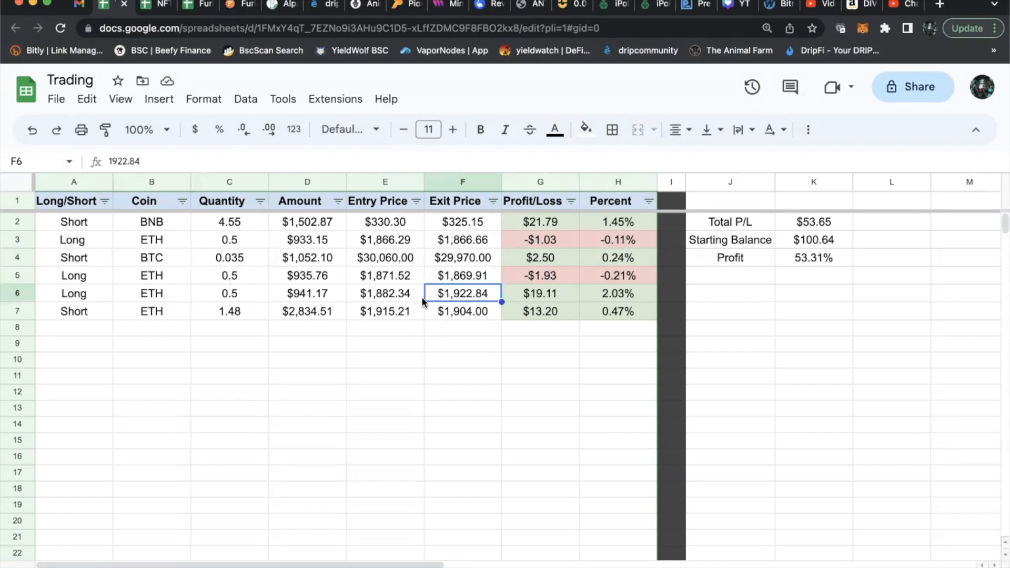
click(386, 311)
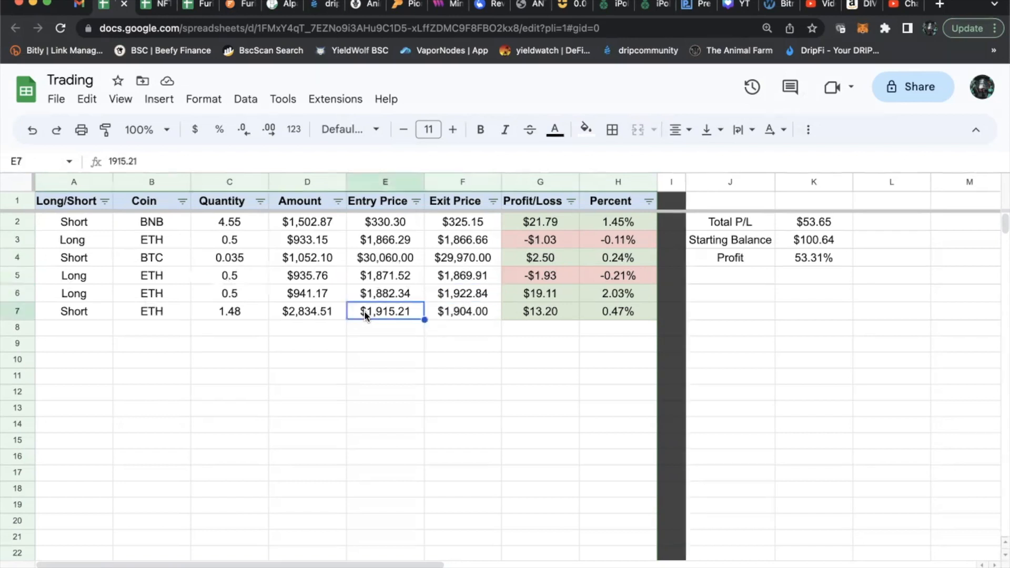
click(463, 311)
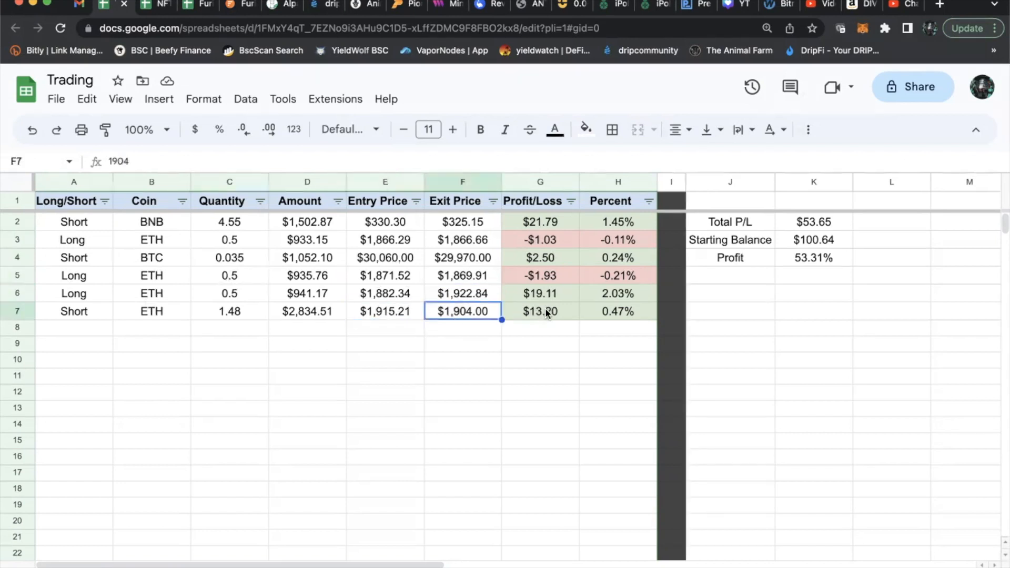
click(541, 311)
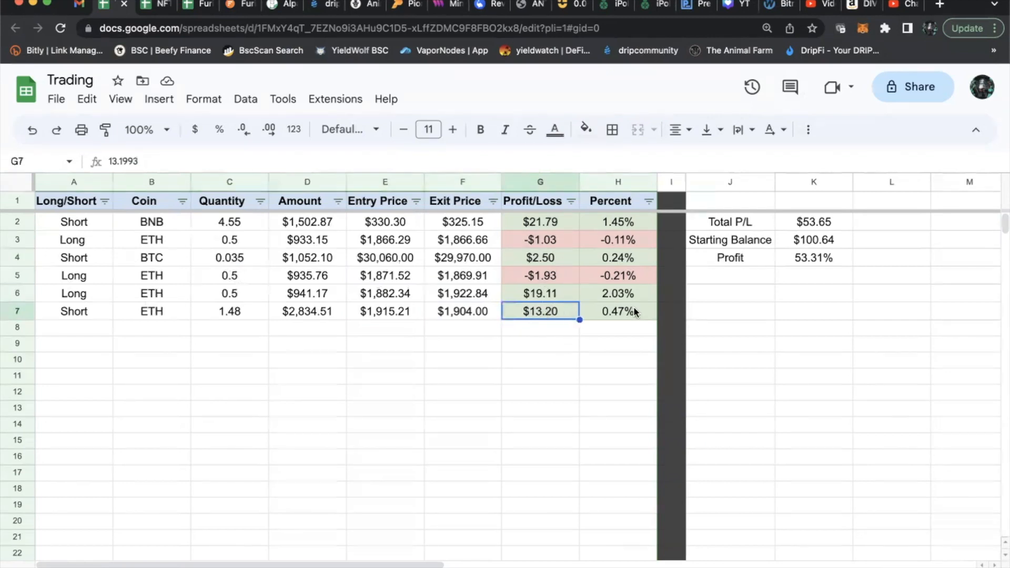
click(618, 310)
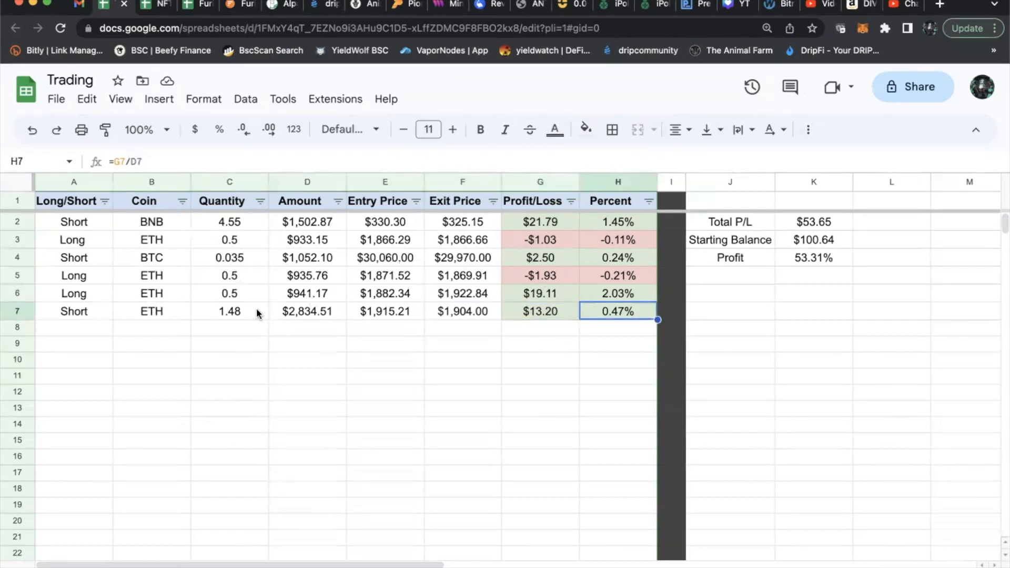
click(229, 312)
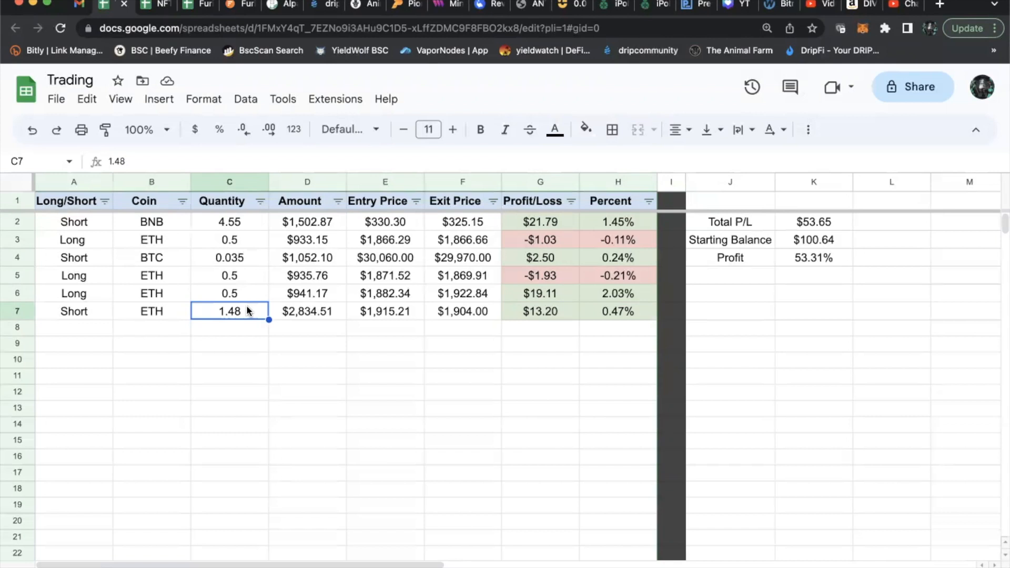
mouse_move(783, 238)
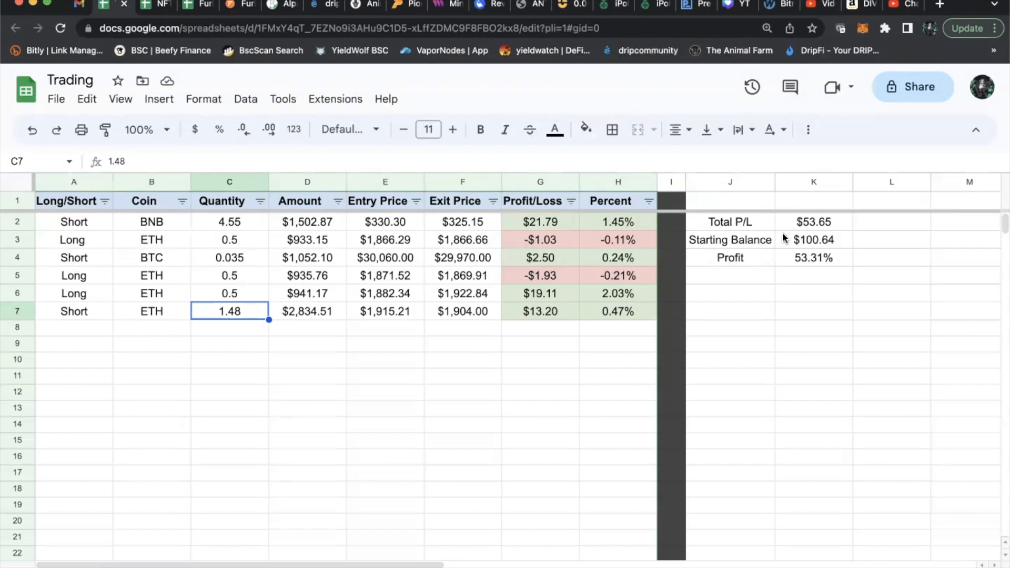
click(813, 222)
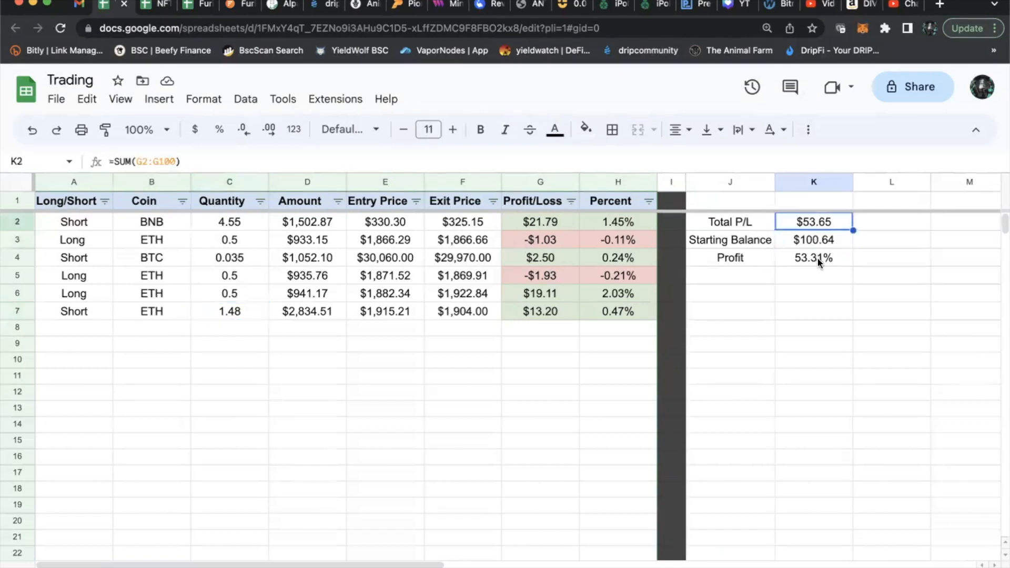
click(814, 258)
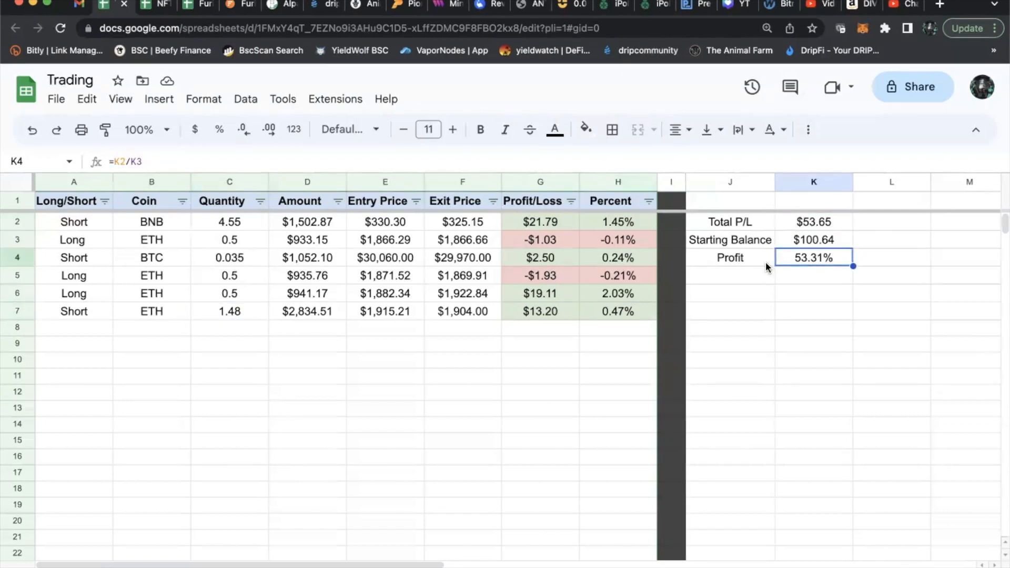
click(385, 257)
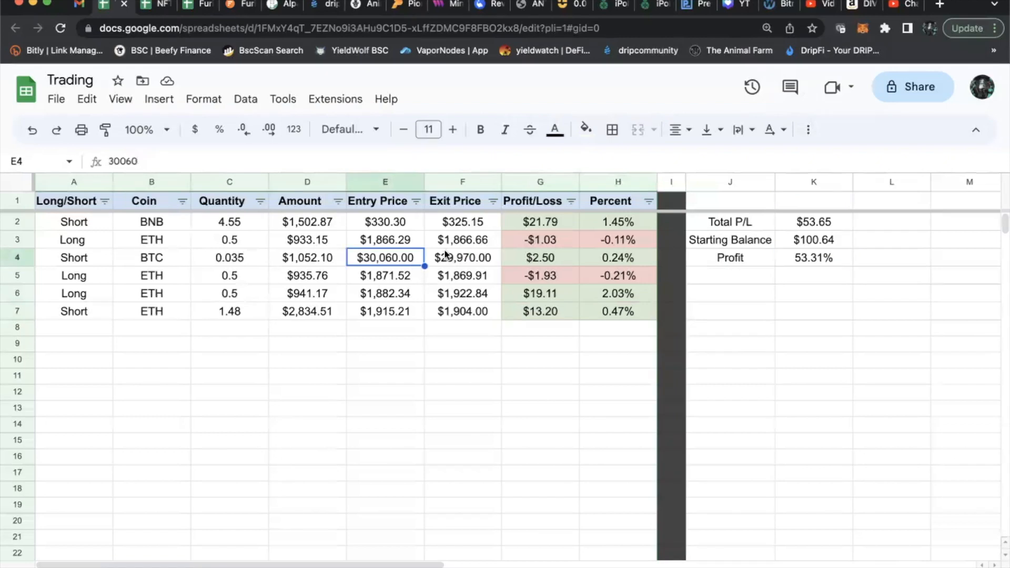
mouse_move(789, 87)
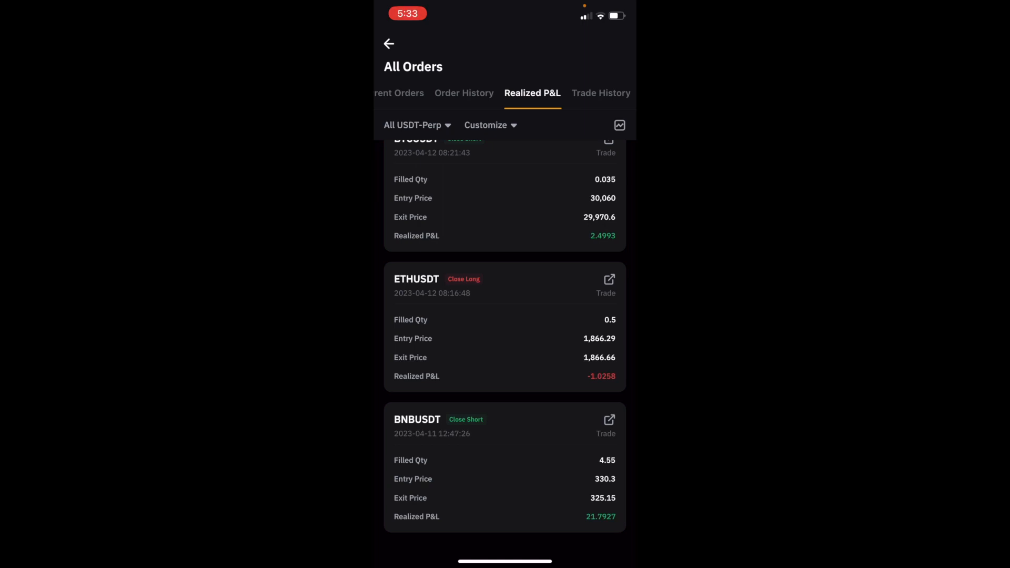
View the shareable P&L card for the BNBUSDT short (+77.95% ROI) and close it.
scroll(down, 3)
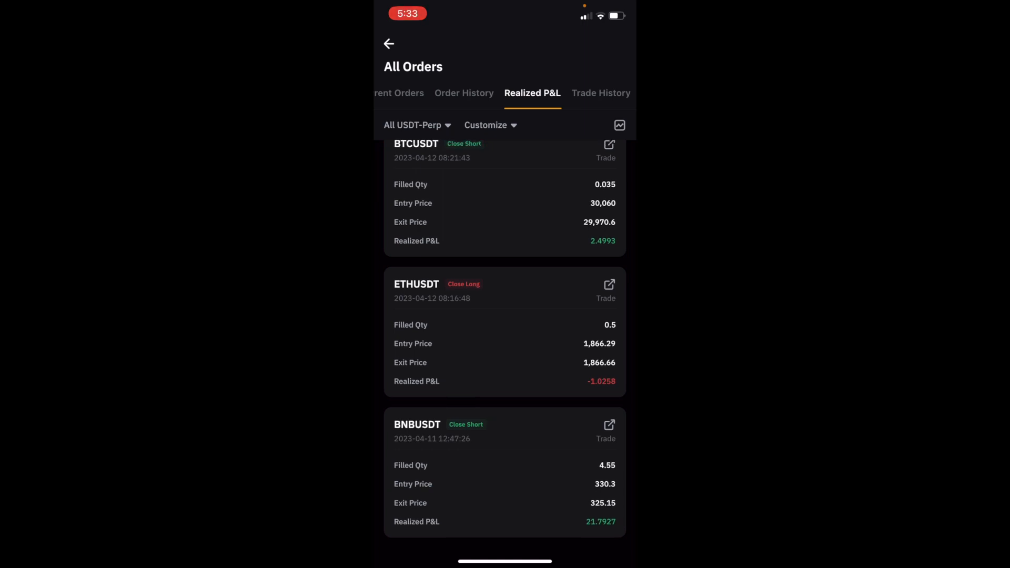
click(609, 424)
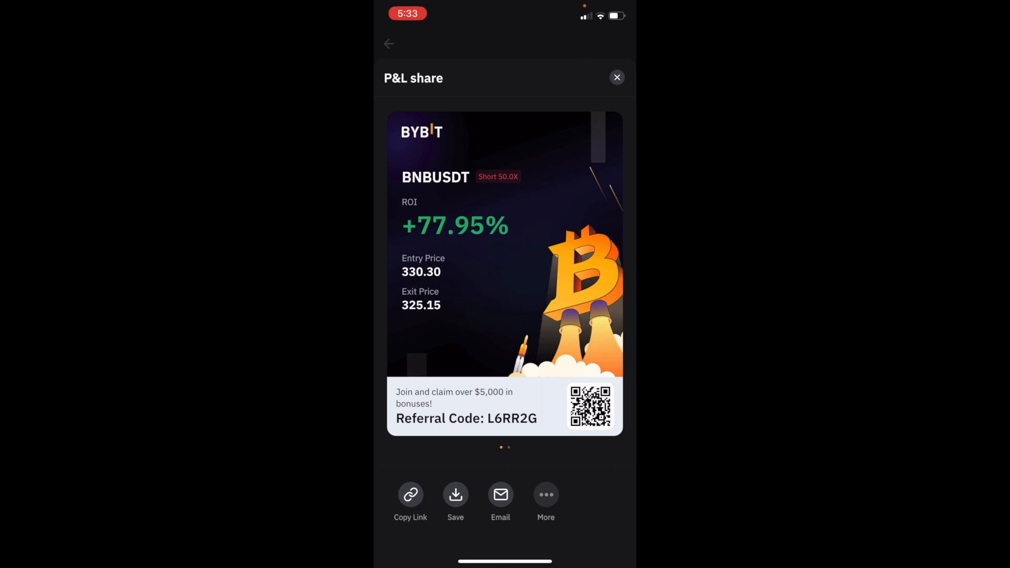
click(617, 77)
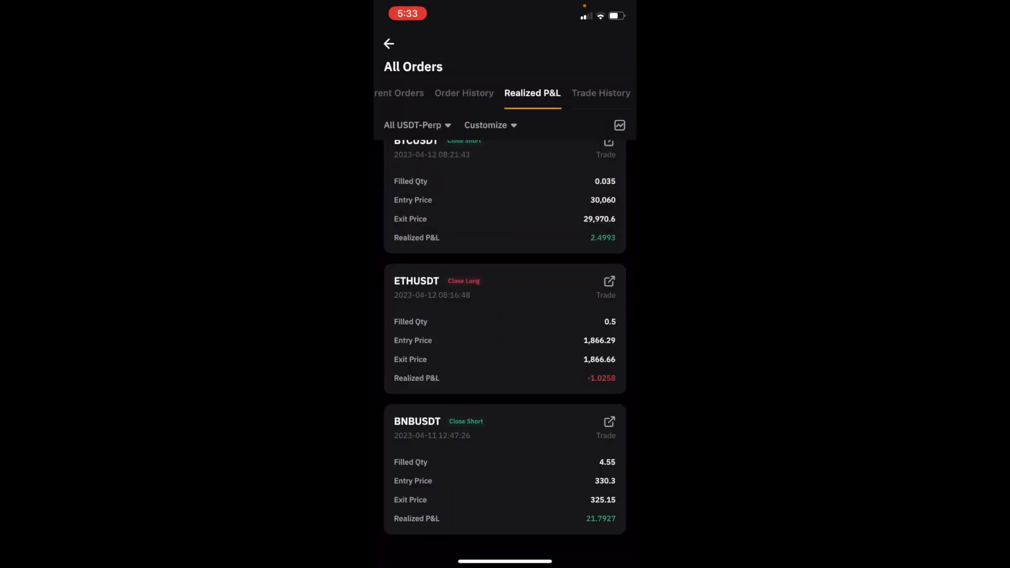
View the ROI card of the ETHUSDT long exited at 1,866.66, close it, and reopen it.
scroll(up, 3)
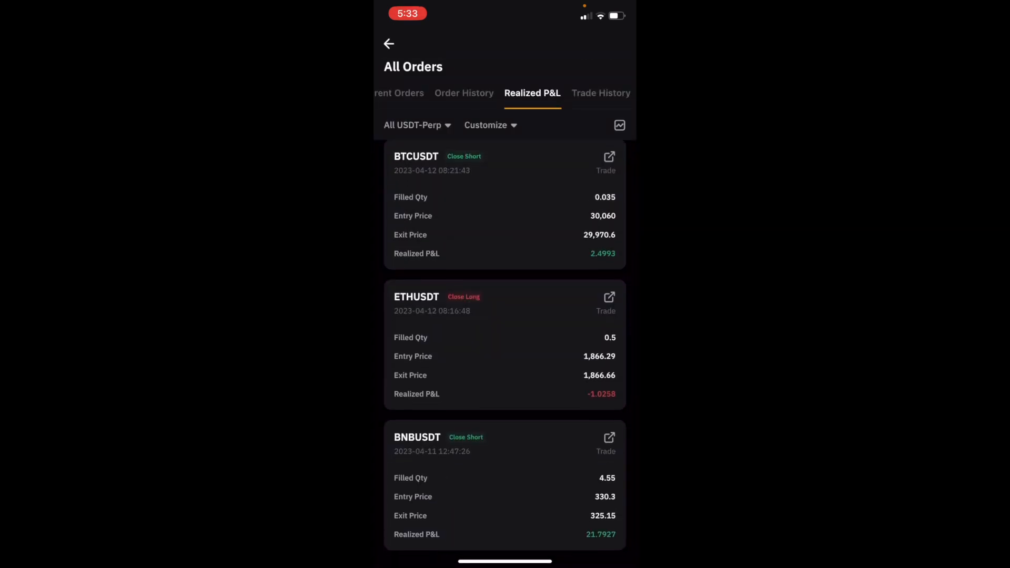
click(608, 297)
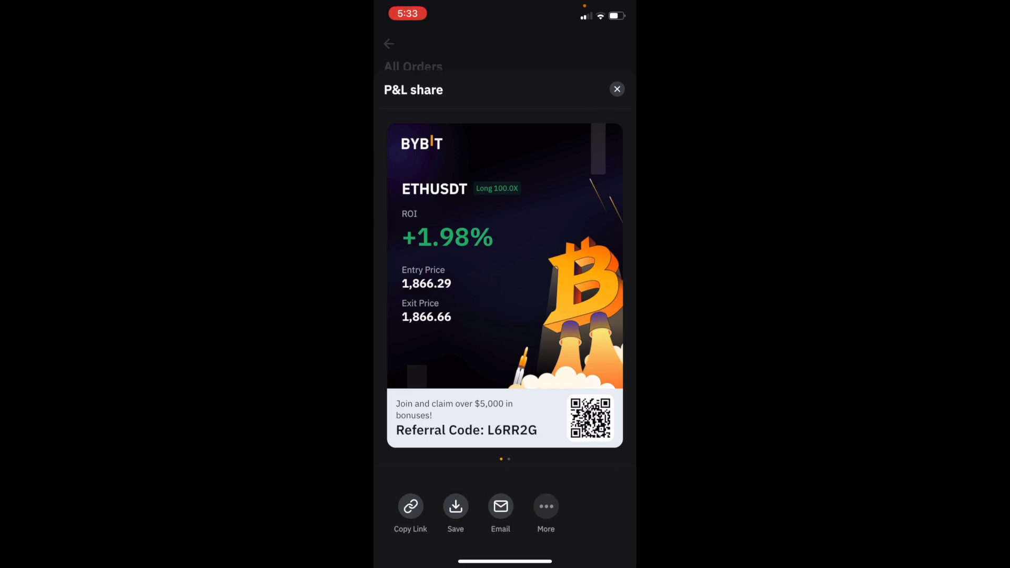
click(617, 88)
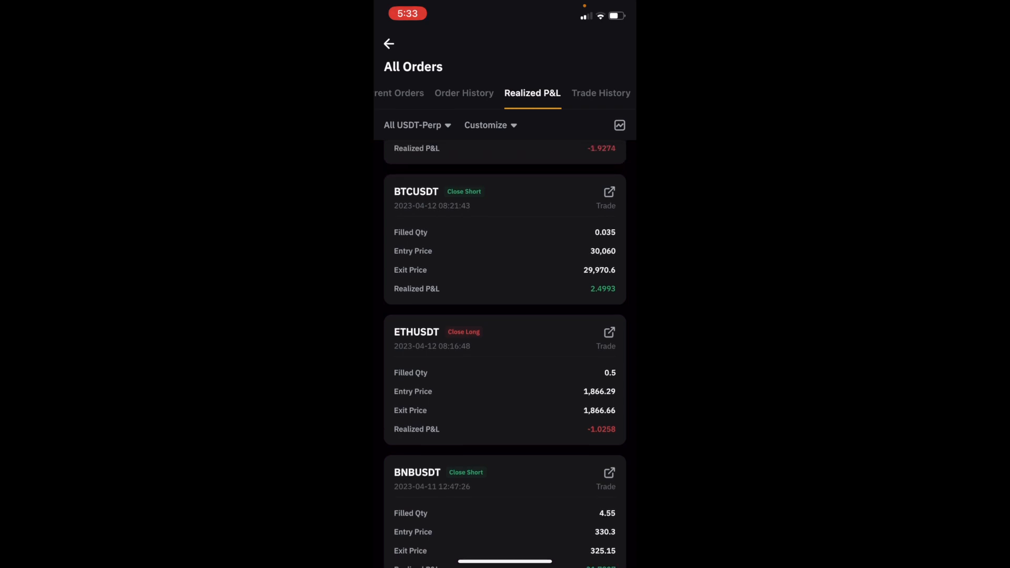
scroll(up, 3)
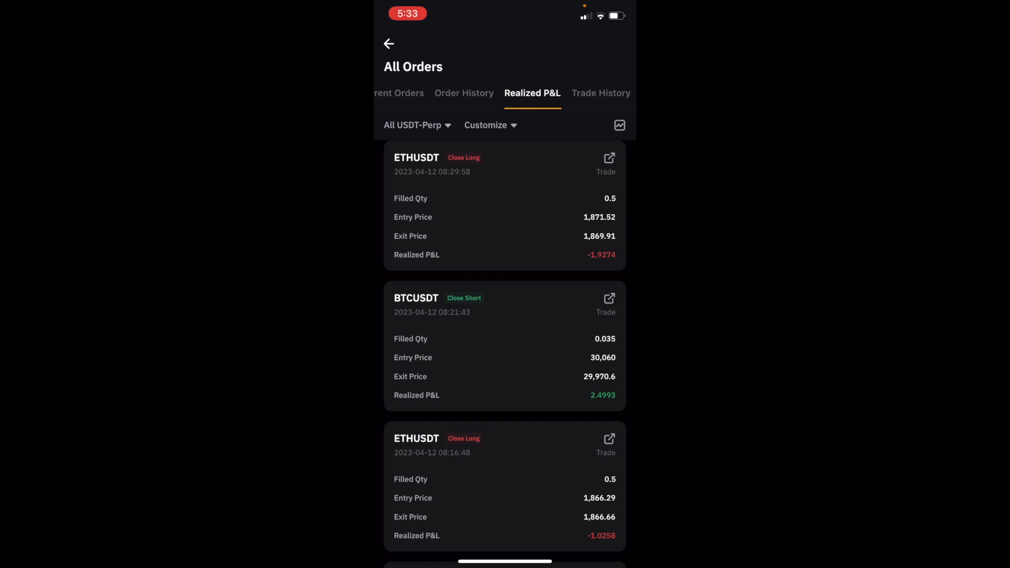
click(610, 297)
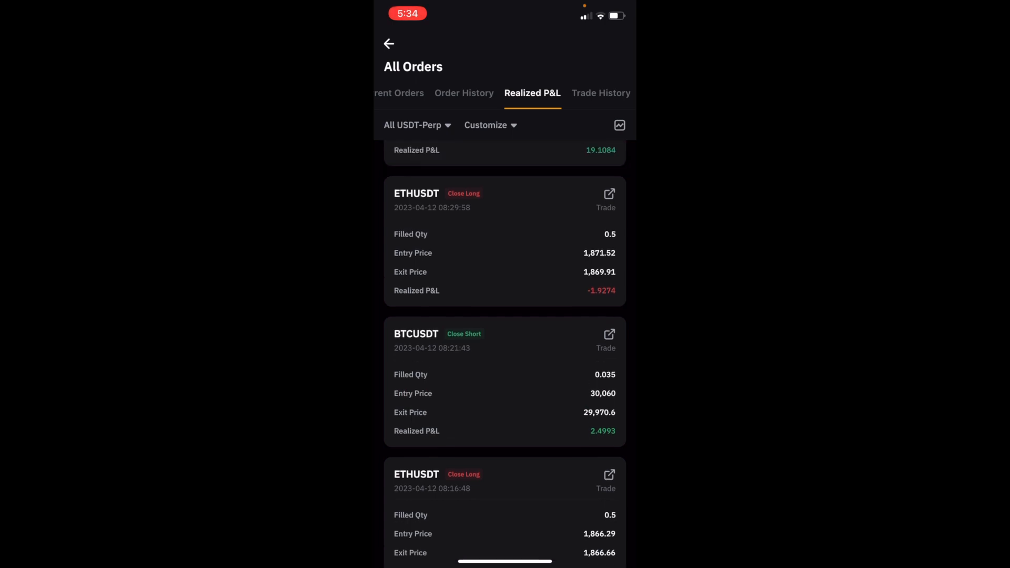
View the ROI card of the losing -1.9274 ETHUSDT long (-8.60%) and close it.
scroll(down, 3)
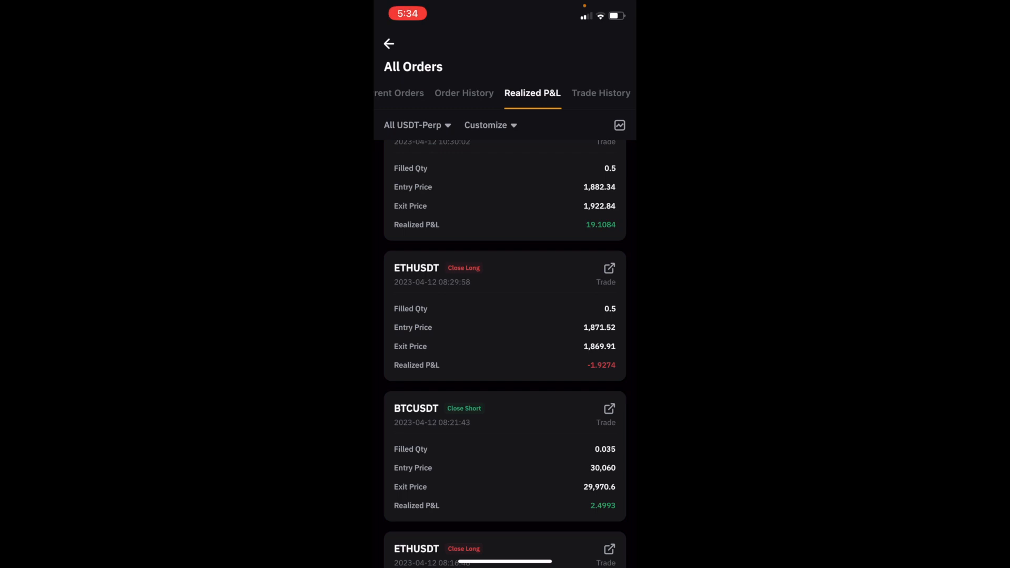
scroll(down, 3)
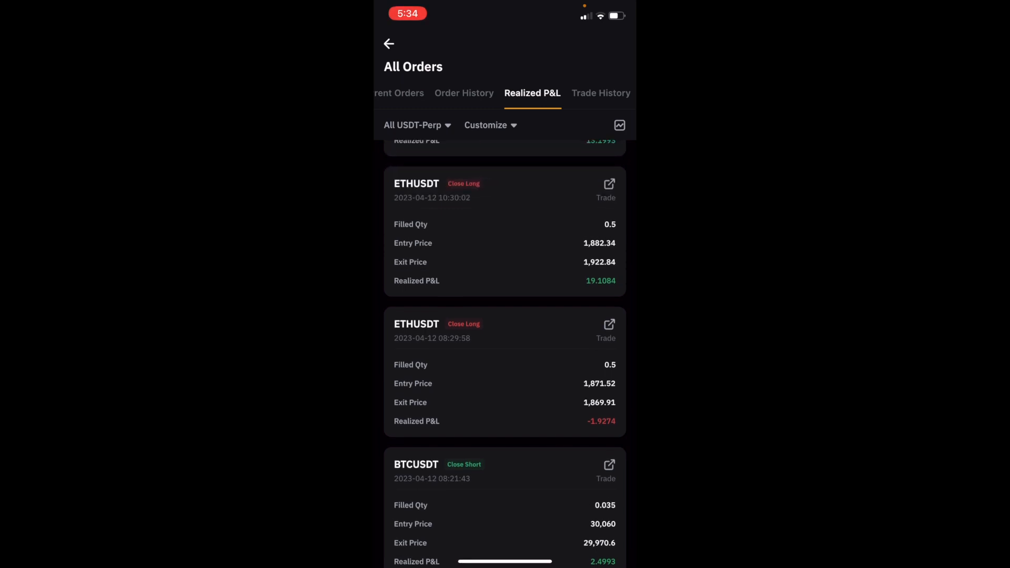
click(608, 324)
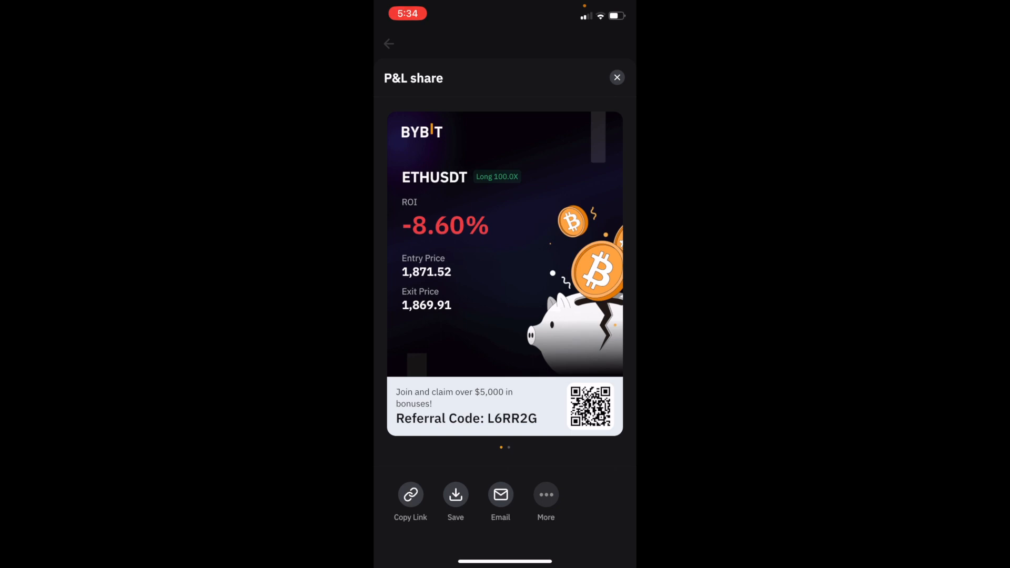
click(616, 78)
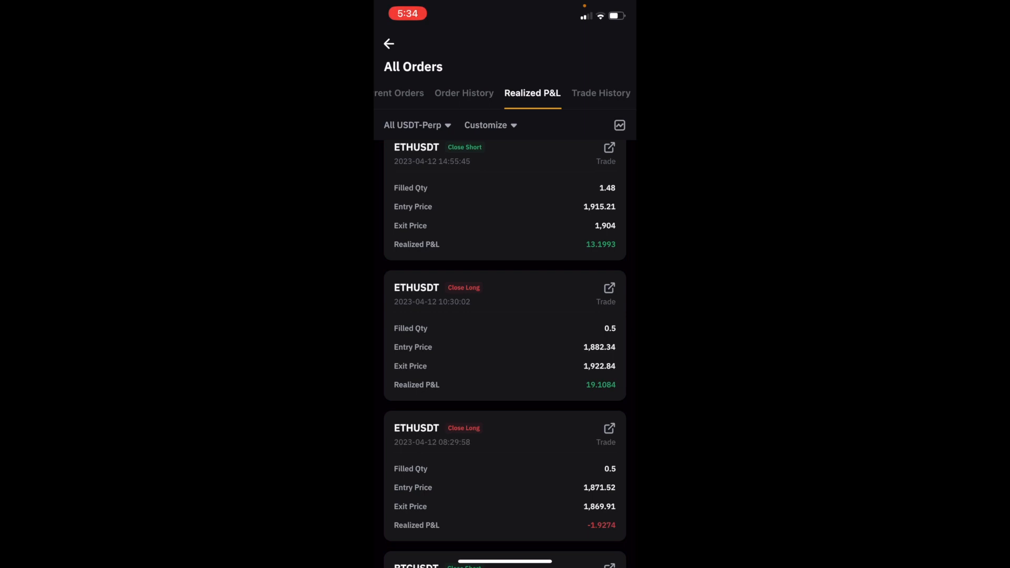
View the 19.1084 ETHUSDT long's +215.15% ROI card, then return to the ETHUSDT trading screen.
click(610, 288)
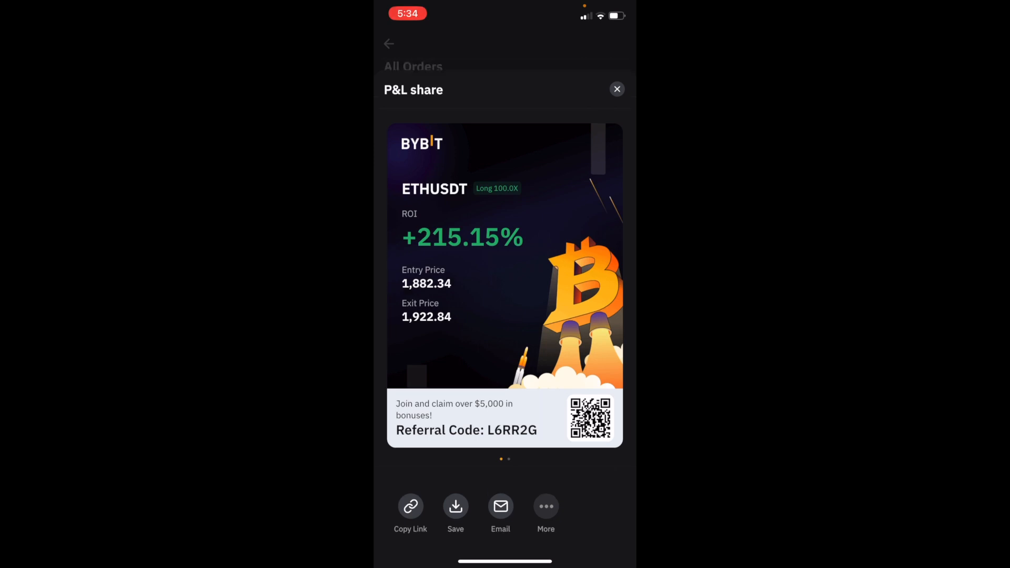
click(617, 88)
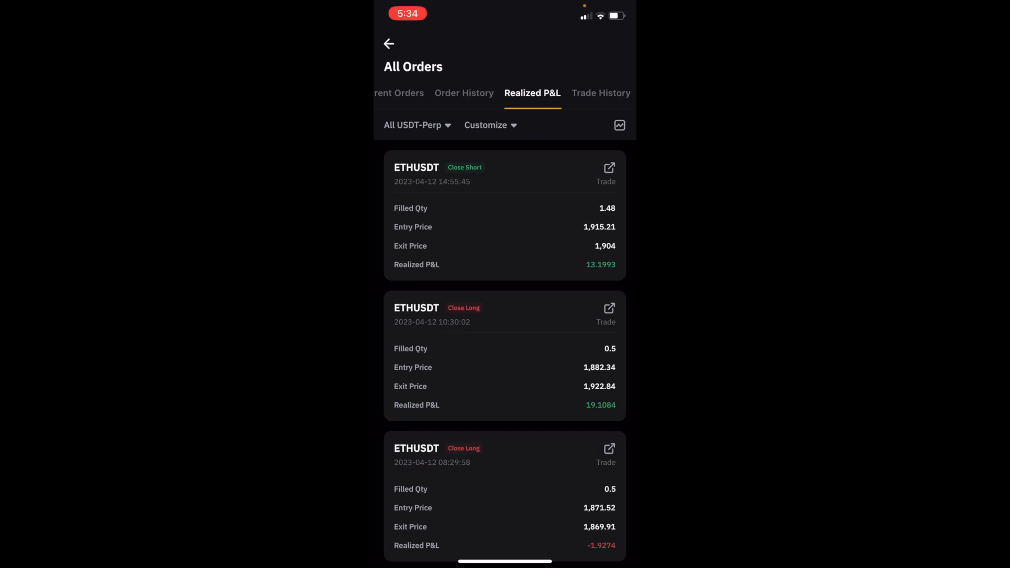
click(608, 167)
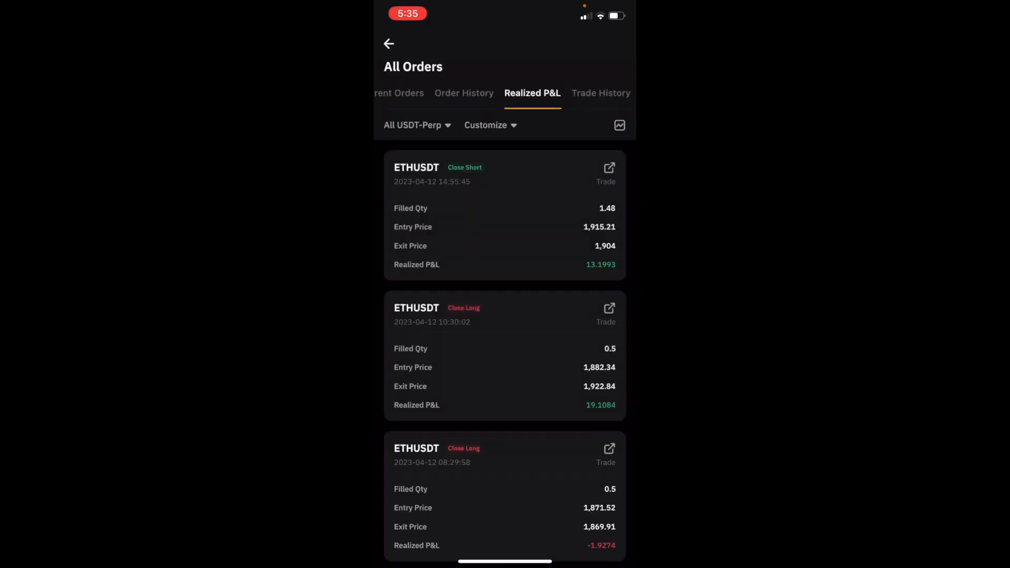
click(389, 44)
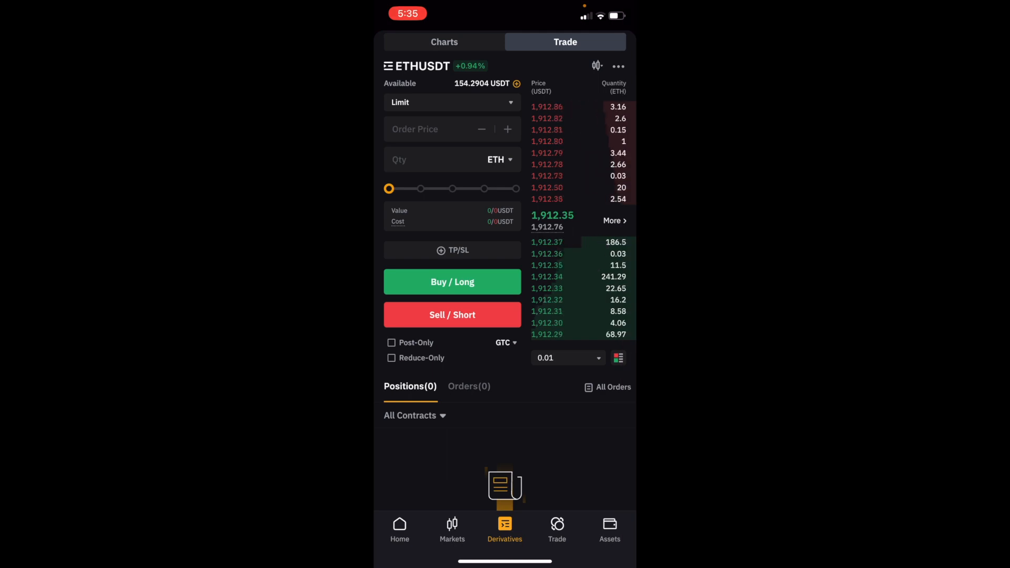
Show My Assets with 188.72 USD total across funding and derivatives.
click(609, 530)
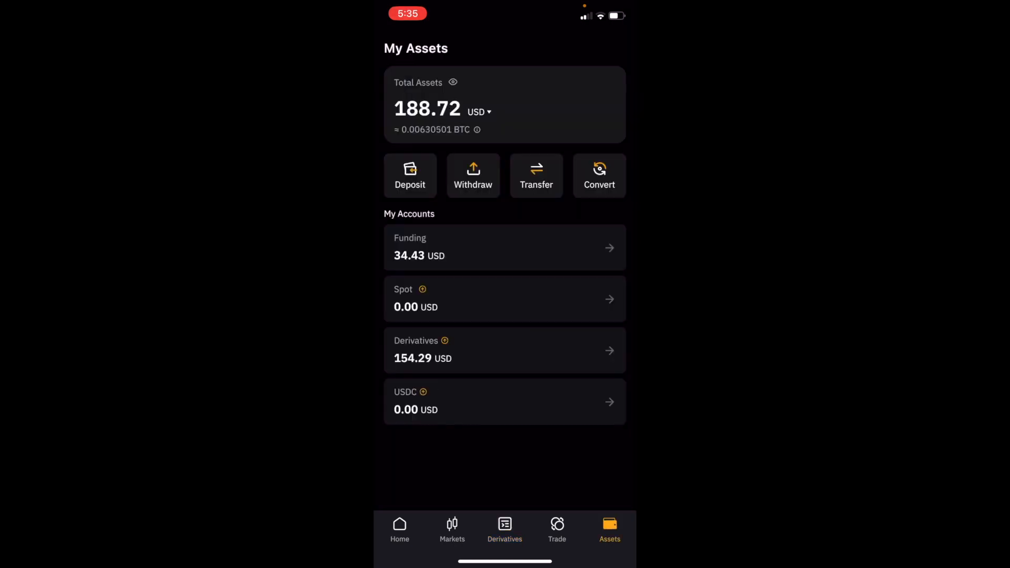
click(504, 349)
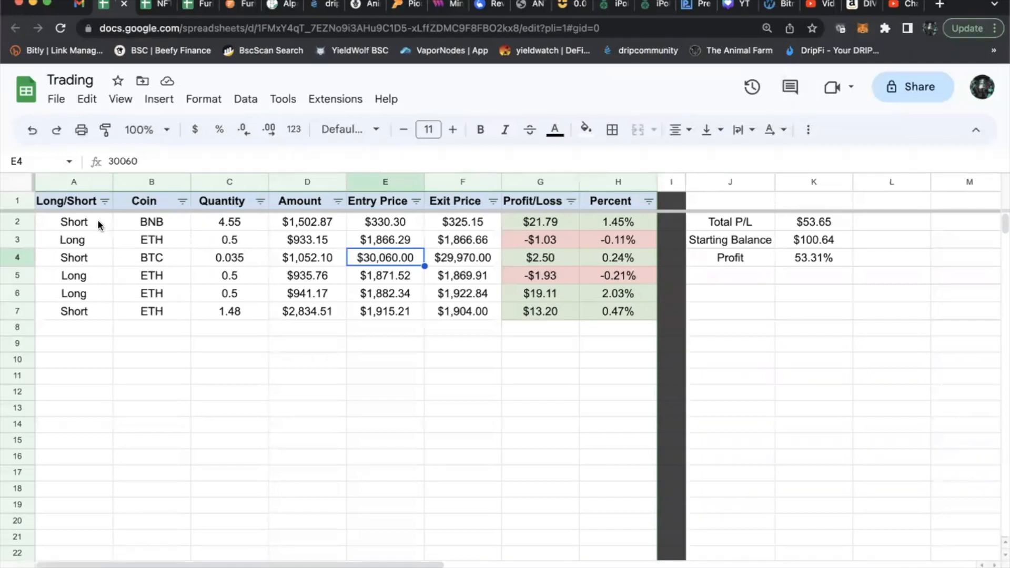
mouse_move(610, 328)
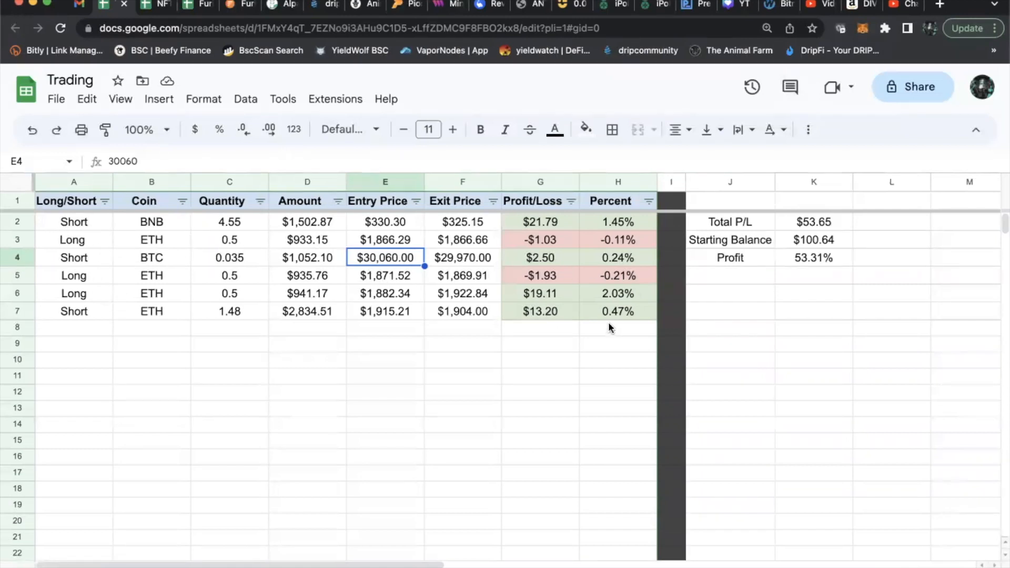
Inspect the =G7/D7 Percent formula in H7, then return to the TradingView chart.
click(618, 311)
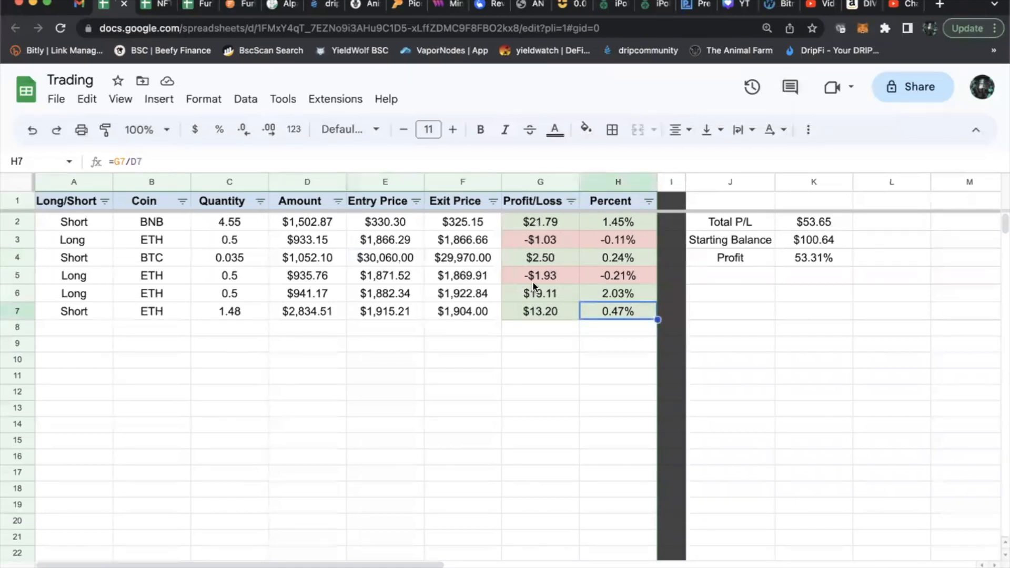
mouse_move(556, 276)
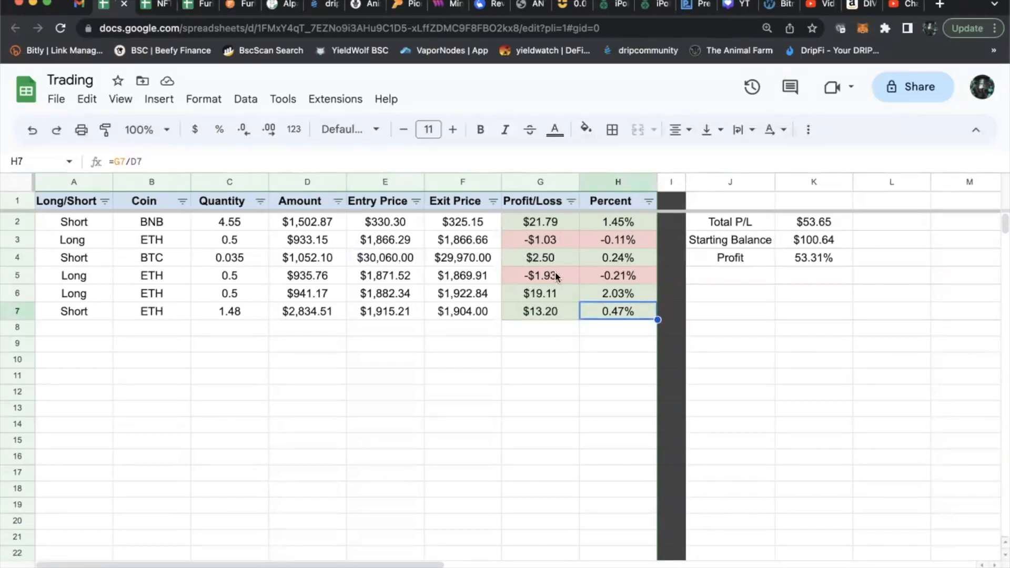
mouse_move(599, 259)
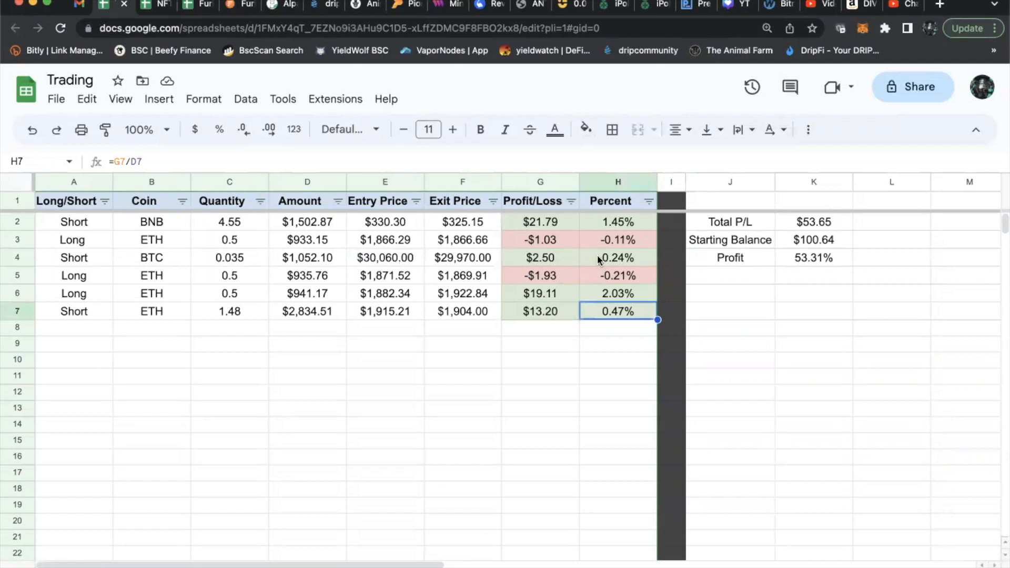
mouse_move(576, 278)
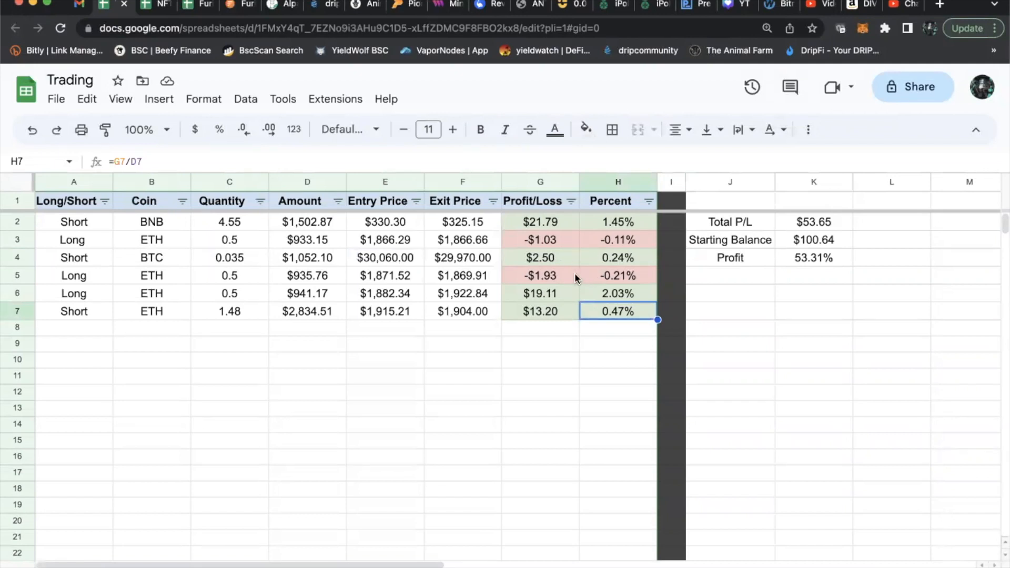
mouse_move(602, 256)
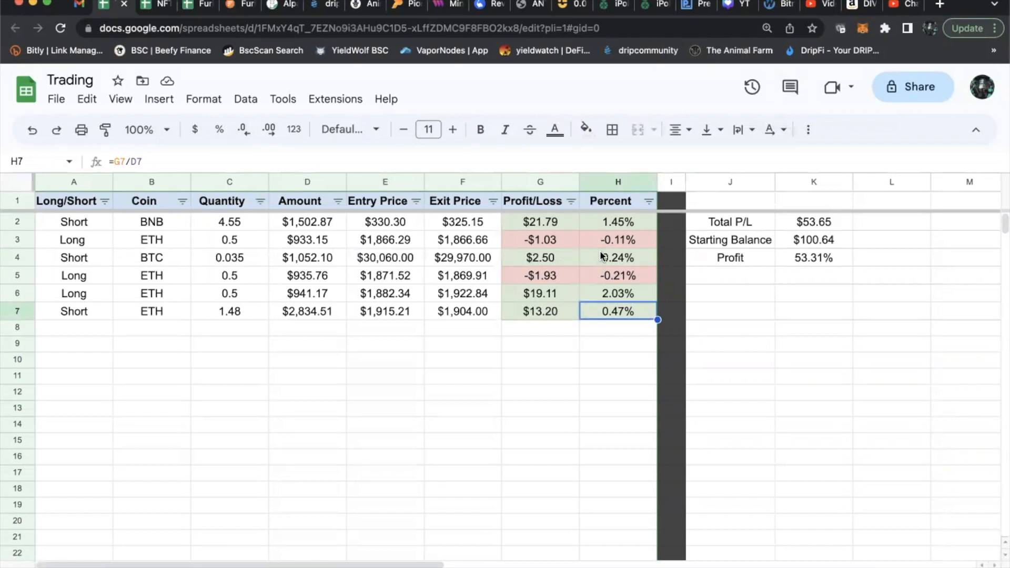
click(812, 257)
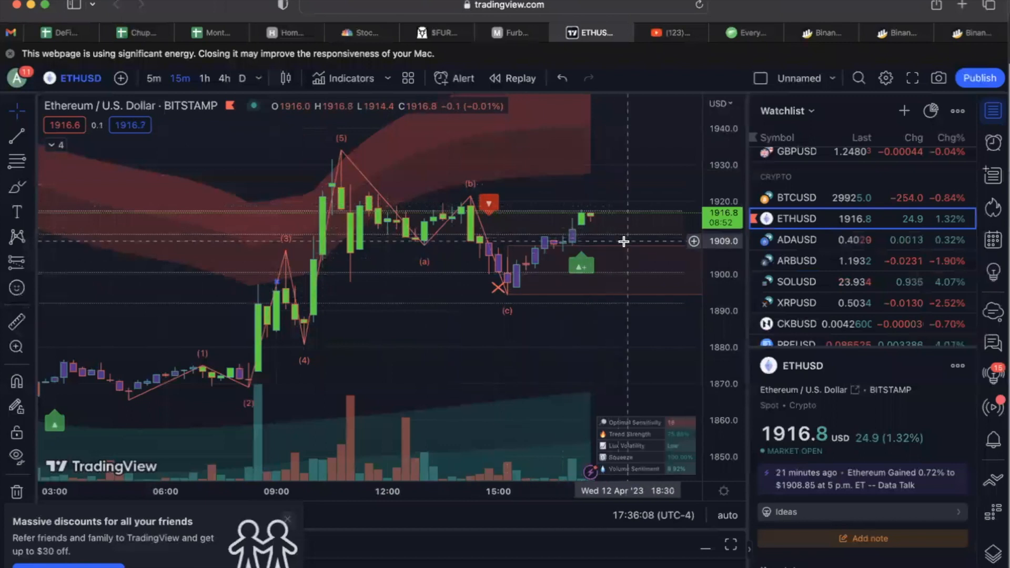
Switch the chart to the Bybit BTCUSDT perpetual from the watchlist.
scroll(down, 3)
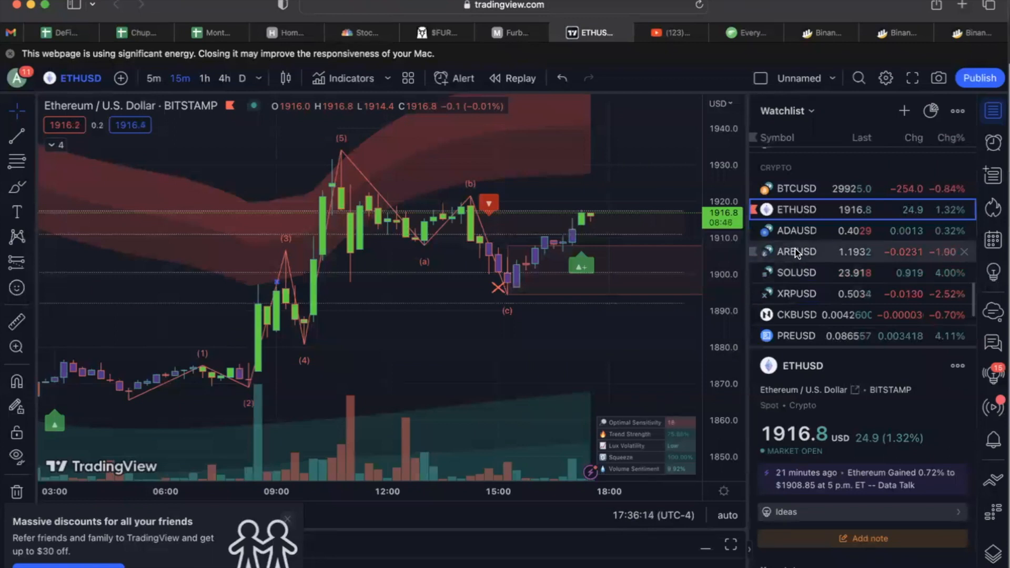
mouse_move(796, 230)
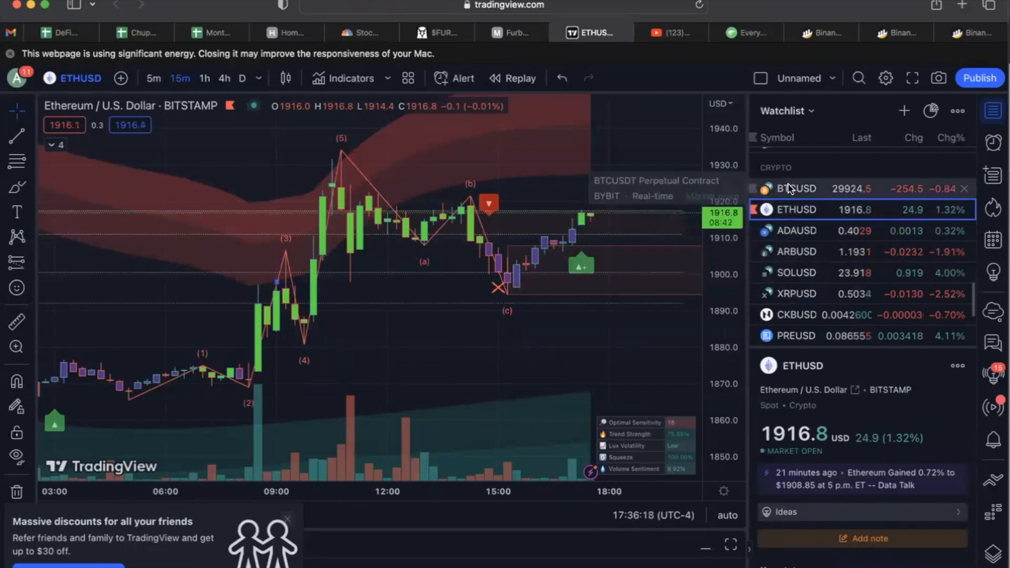
click(796, 189)
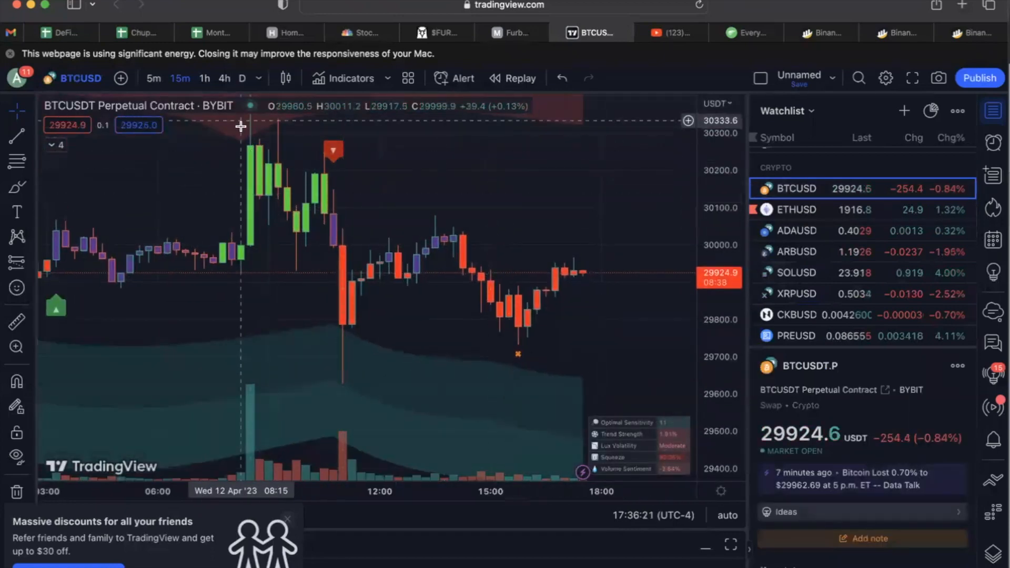
mouse_move(368, 276)
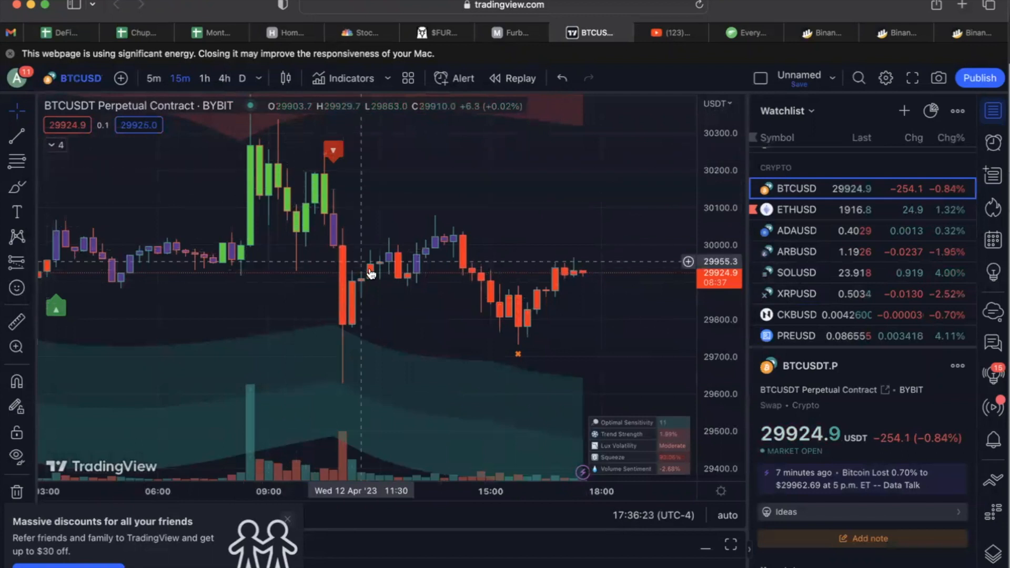
mouse_move(524, 357)
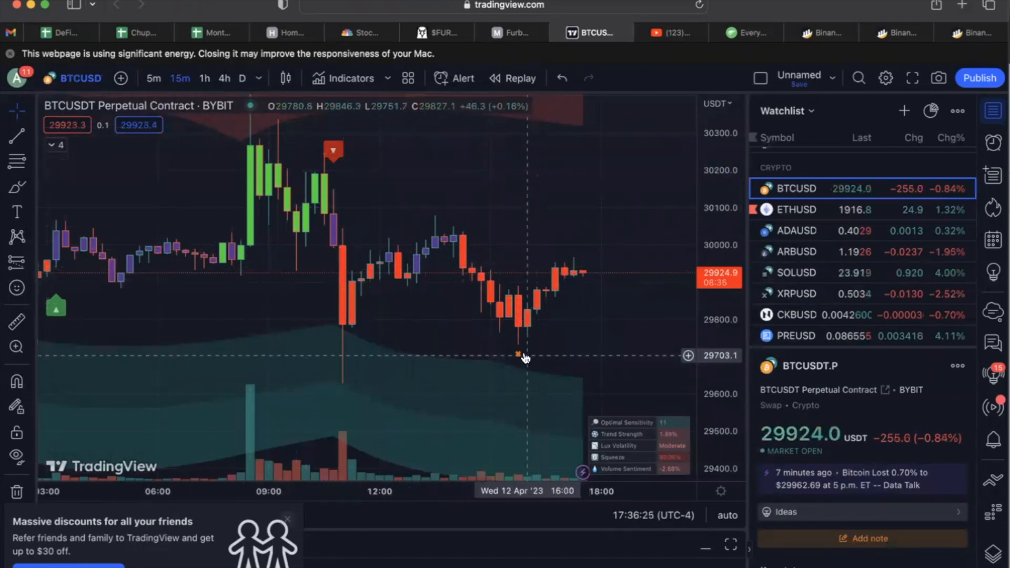
mouse_move(406, 266)
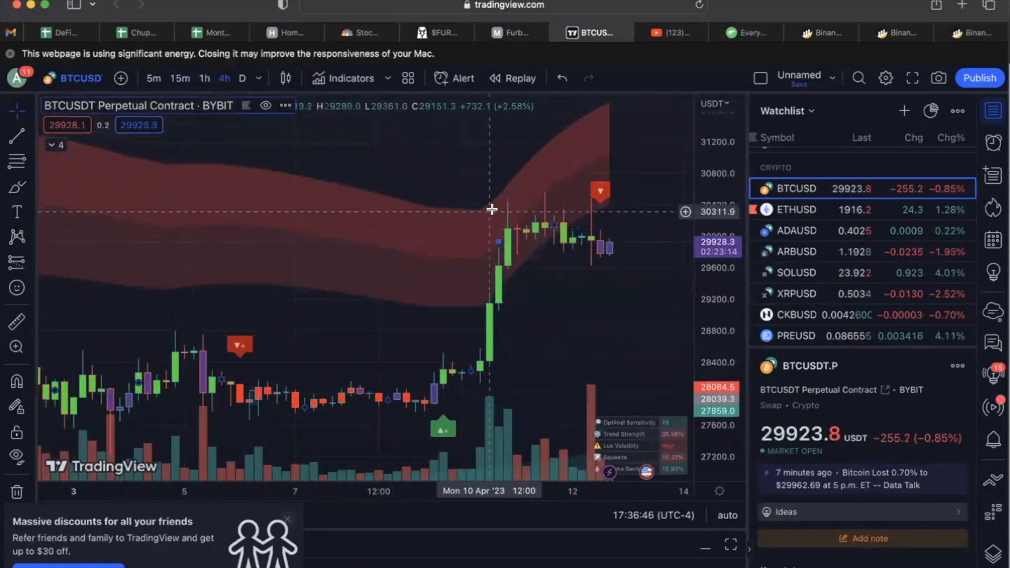
mouse_move(200, 117)
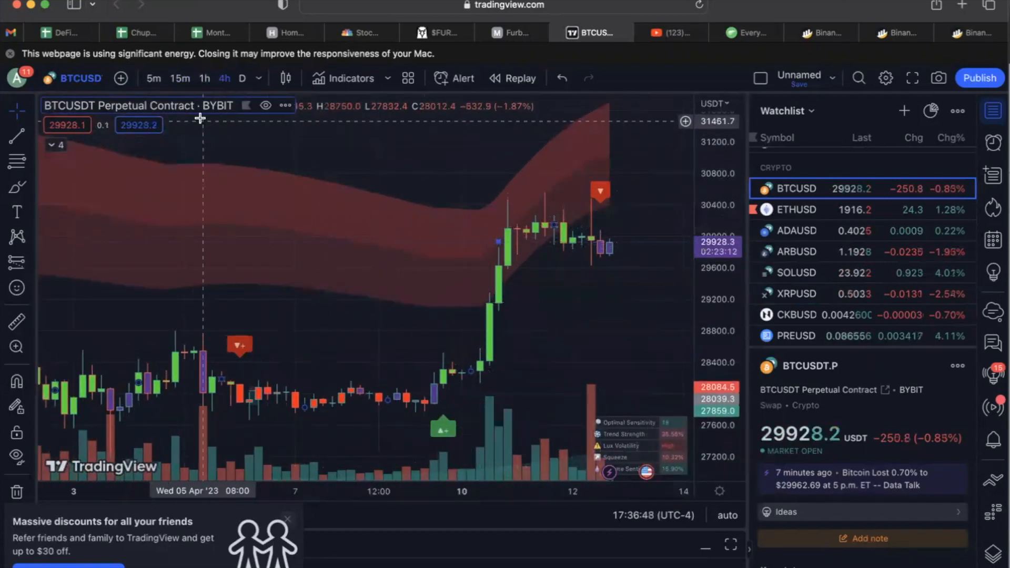